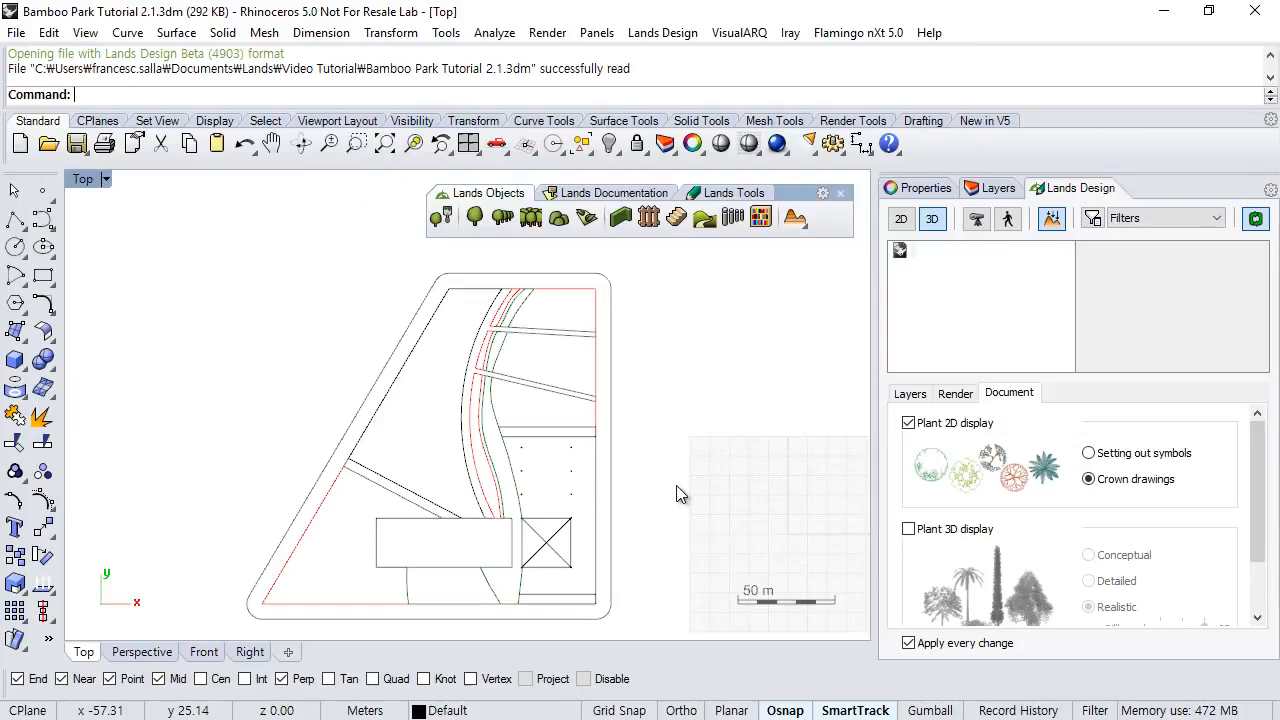
Zoom the Top viewport in on the park's building rectangles
left_click_drag(680, 492, 640, 468)
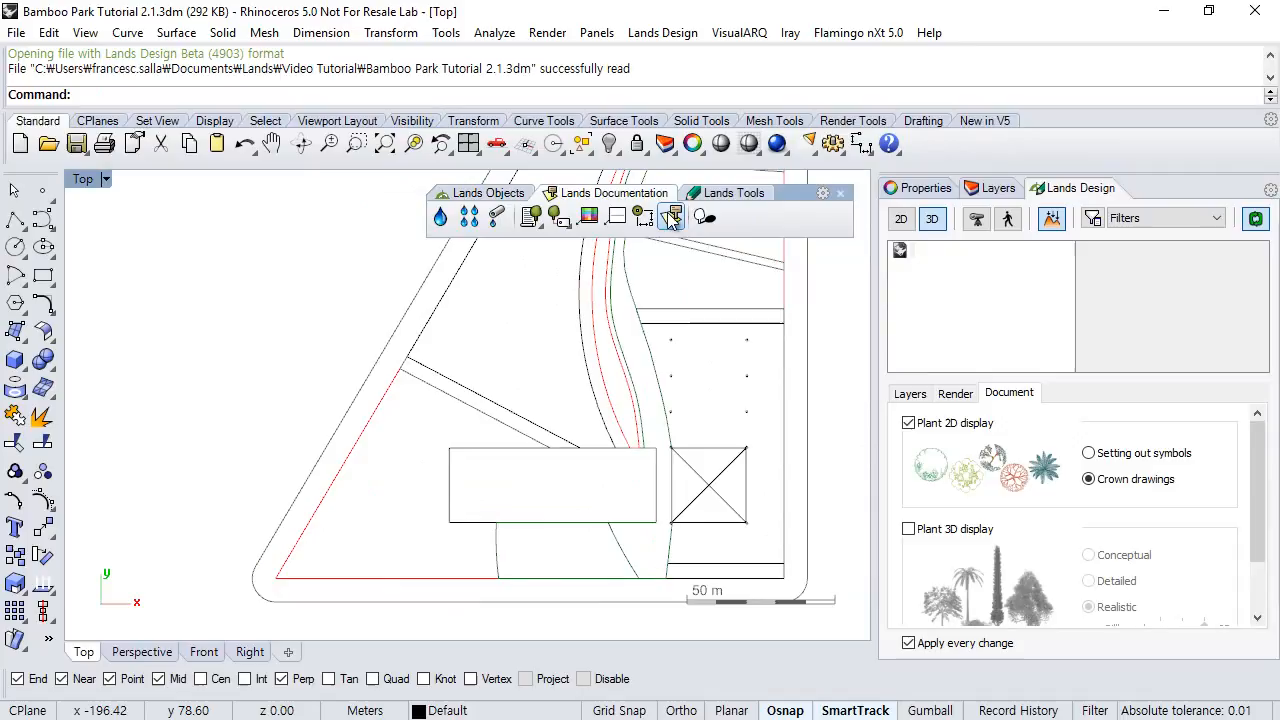
Start Zonify and pick an inner point inside the main building rectangle
left_click(672, 216)
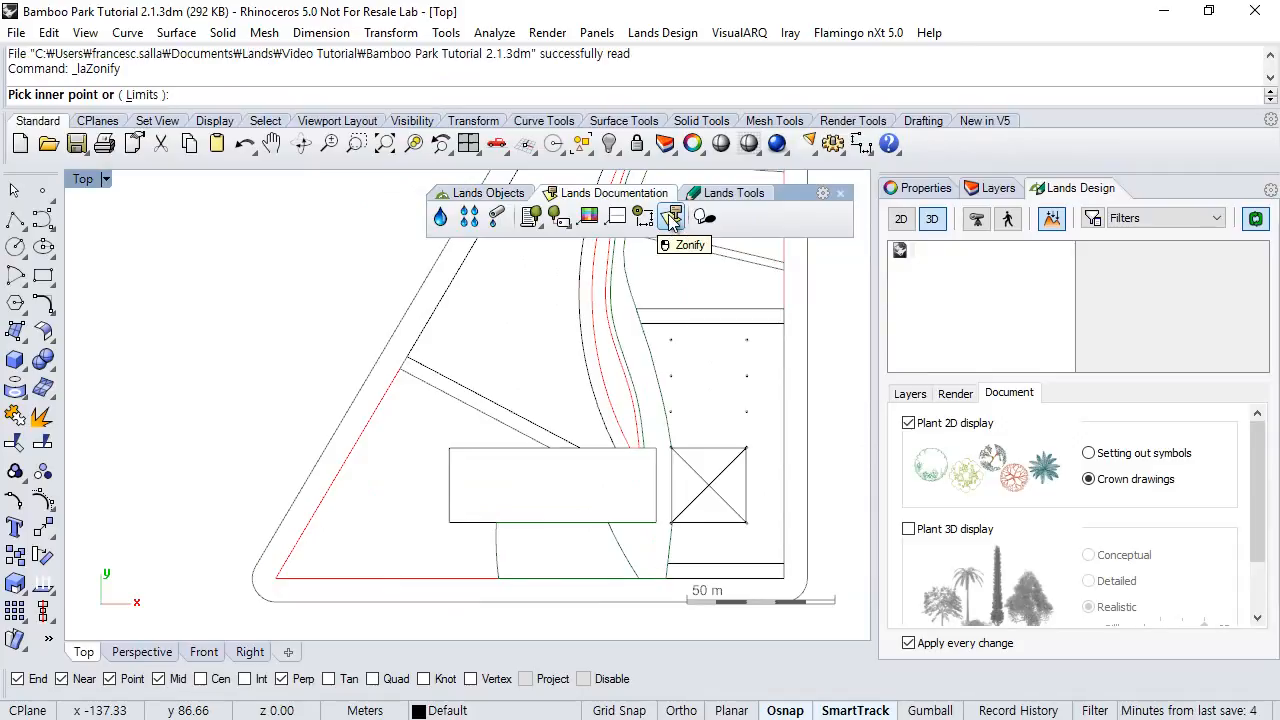
mouse_move(108, 96)
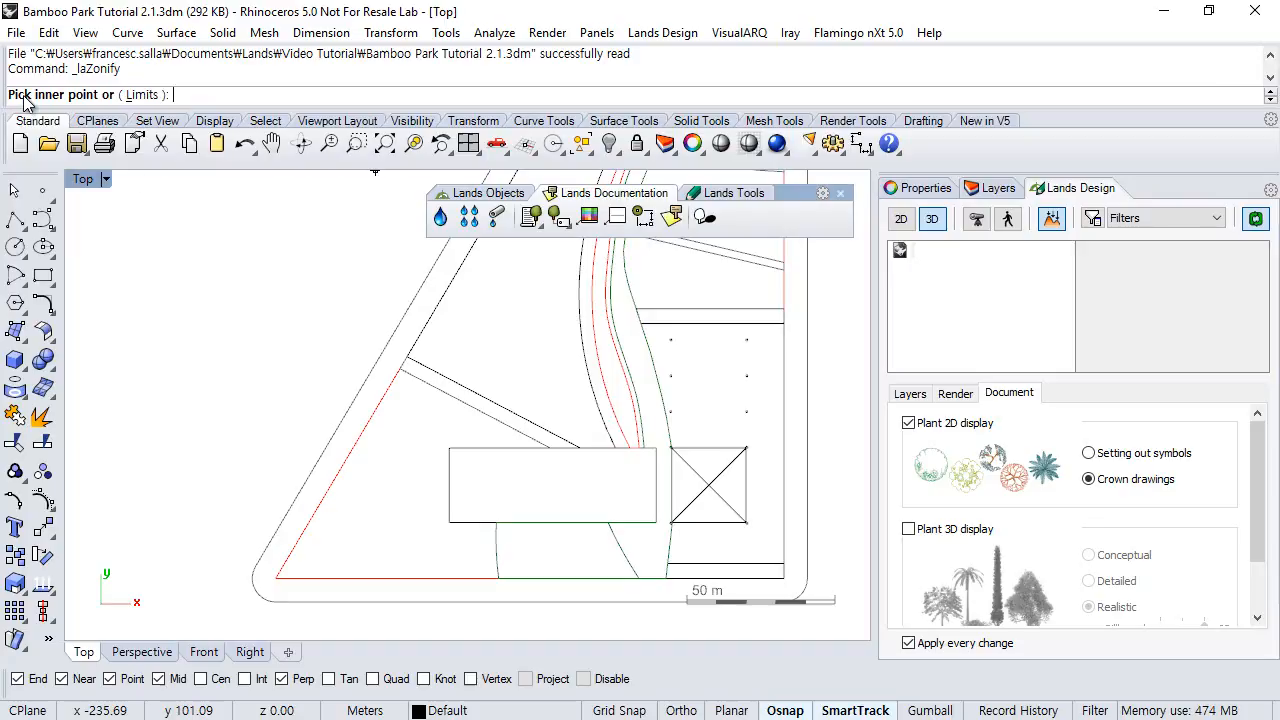
scroll("up", 3)
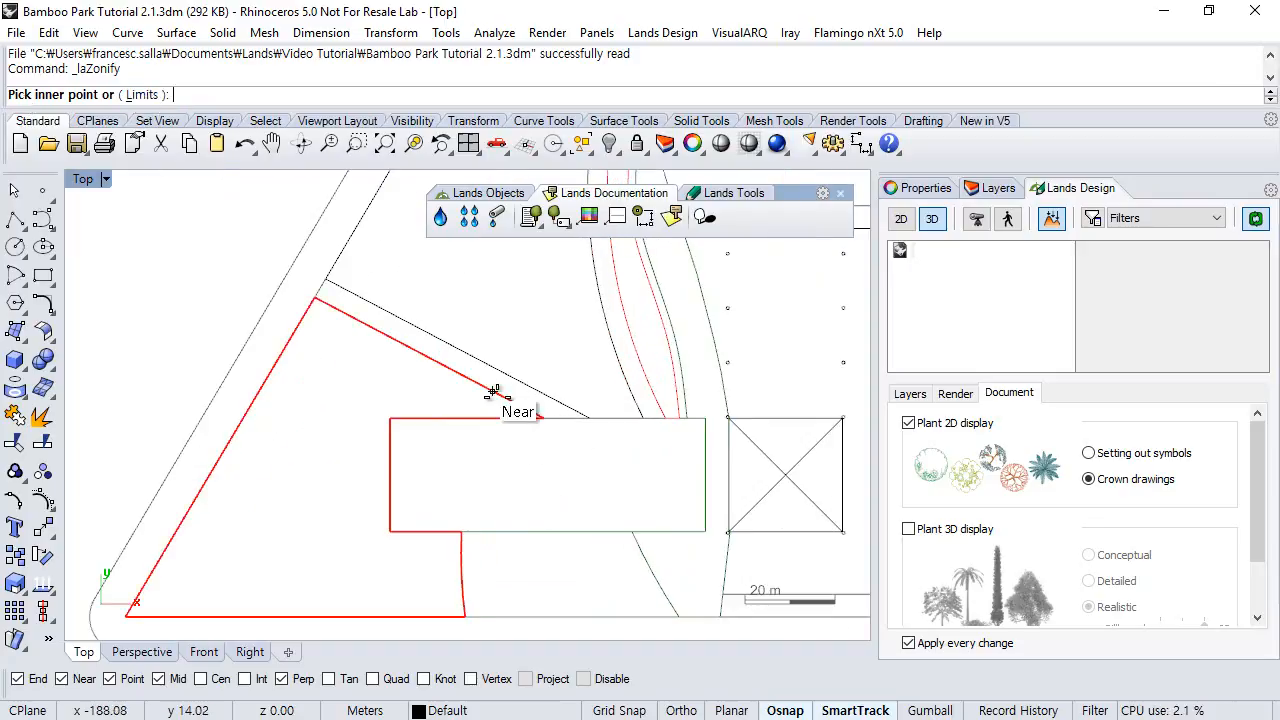
scroll("down", 3)
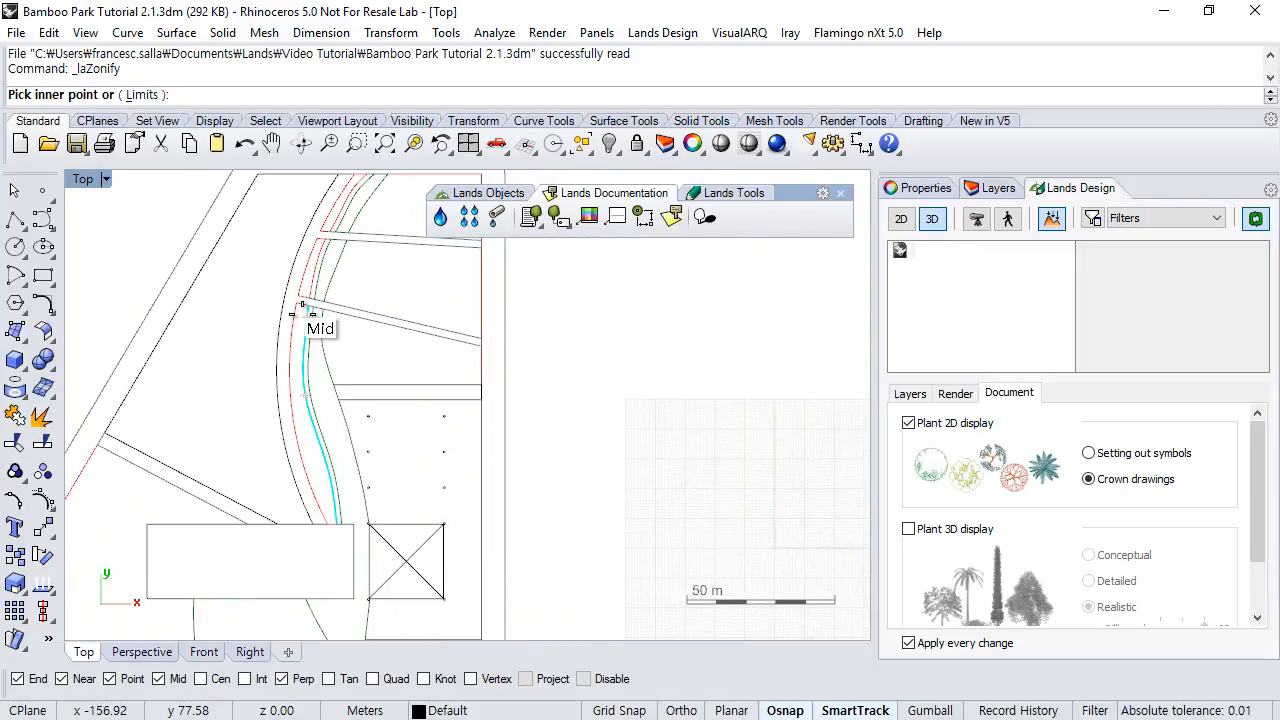
mouse_move(300, 300)
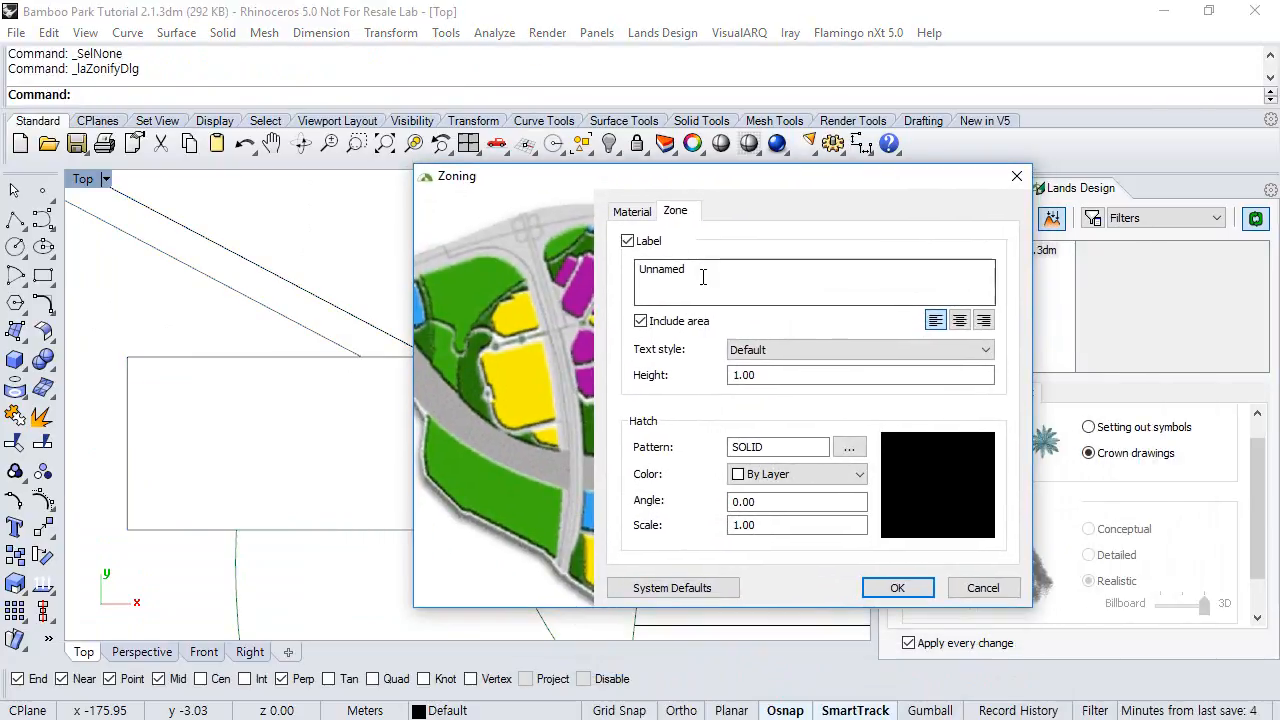
Label the zone 'Main building' with the label shown and its area included
triple_click(660, 268)
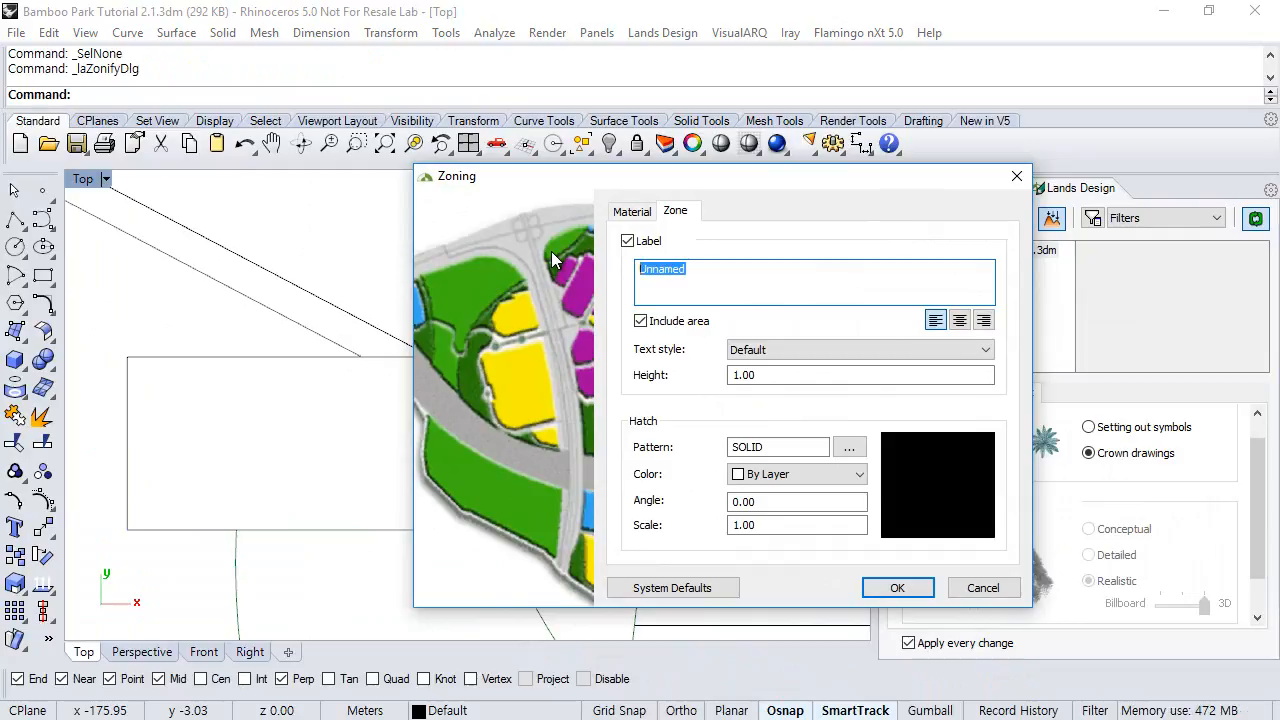
type("Main b")
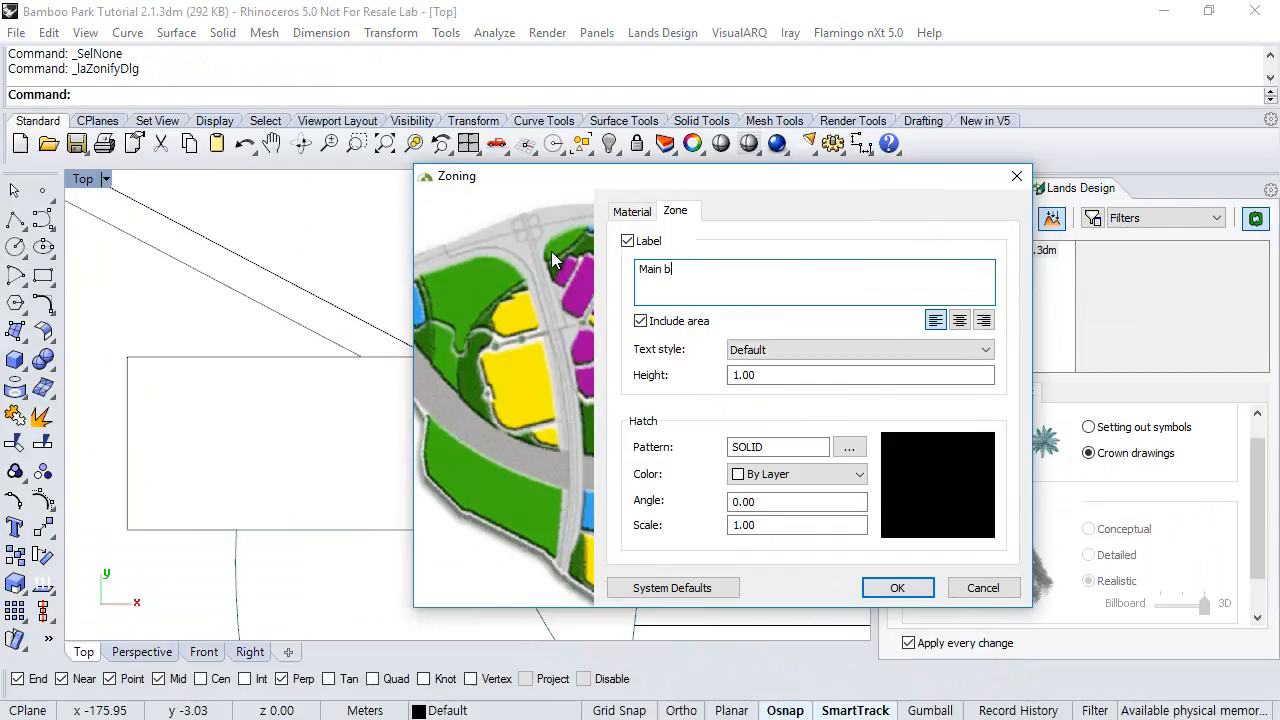
type("uilding")
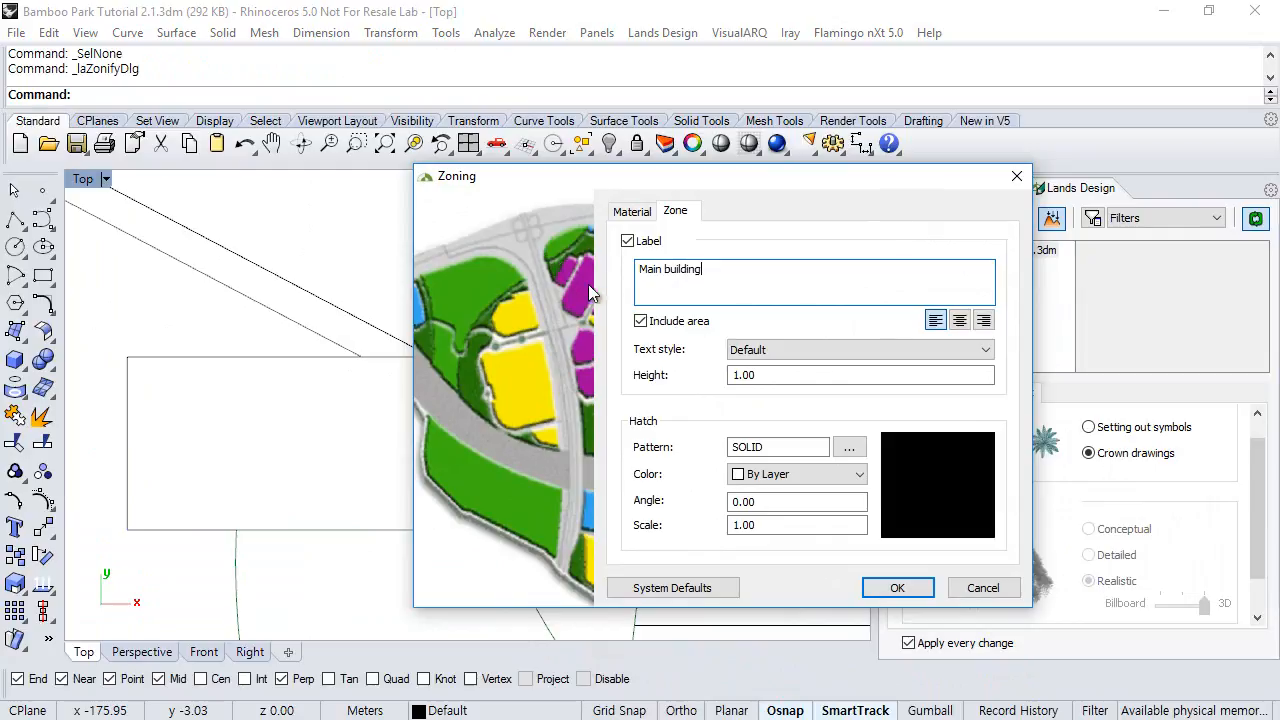
left_click(628, 240)
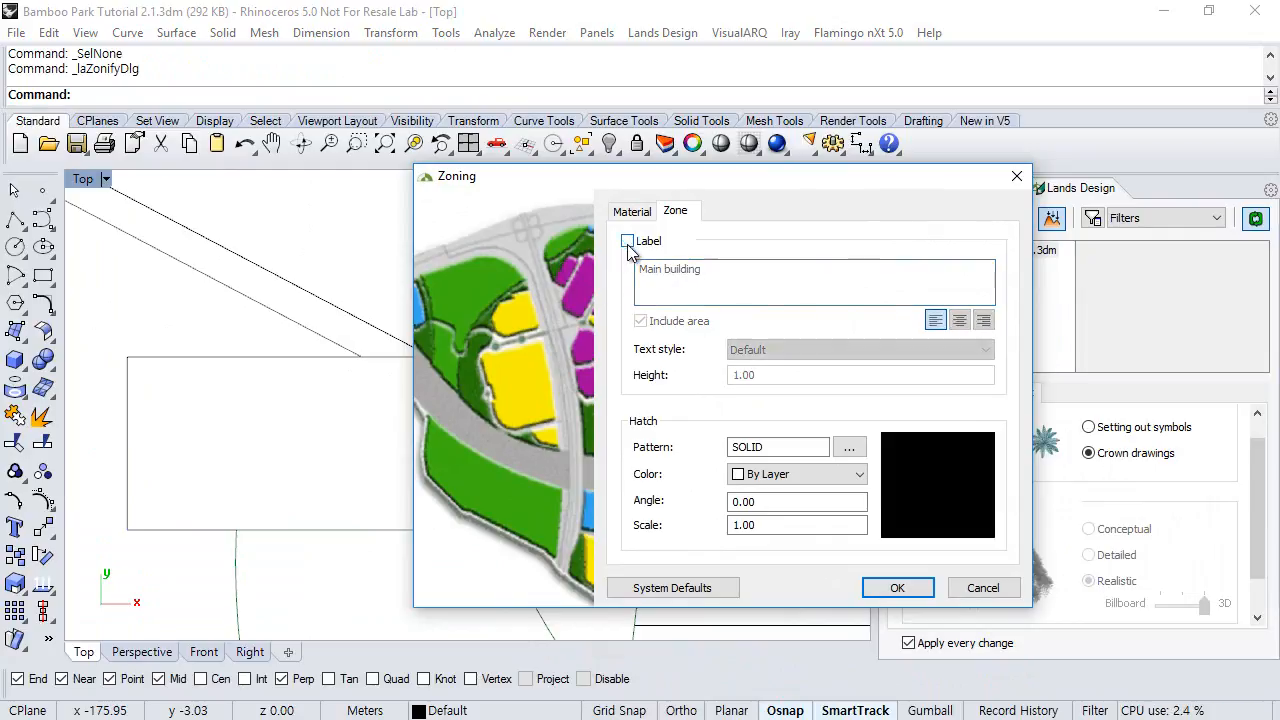
left_click(628, 240)
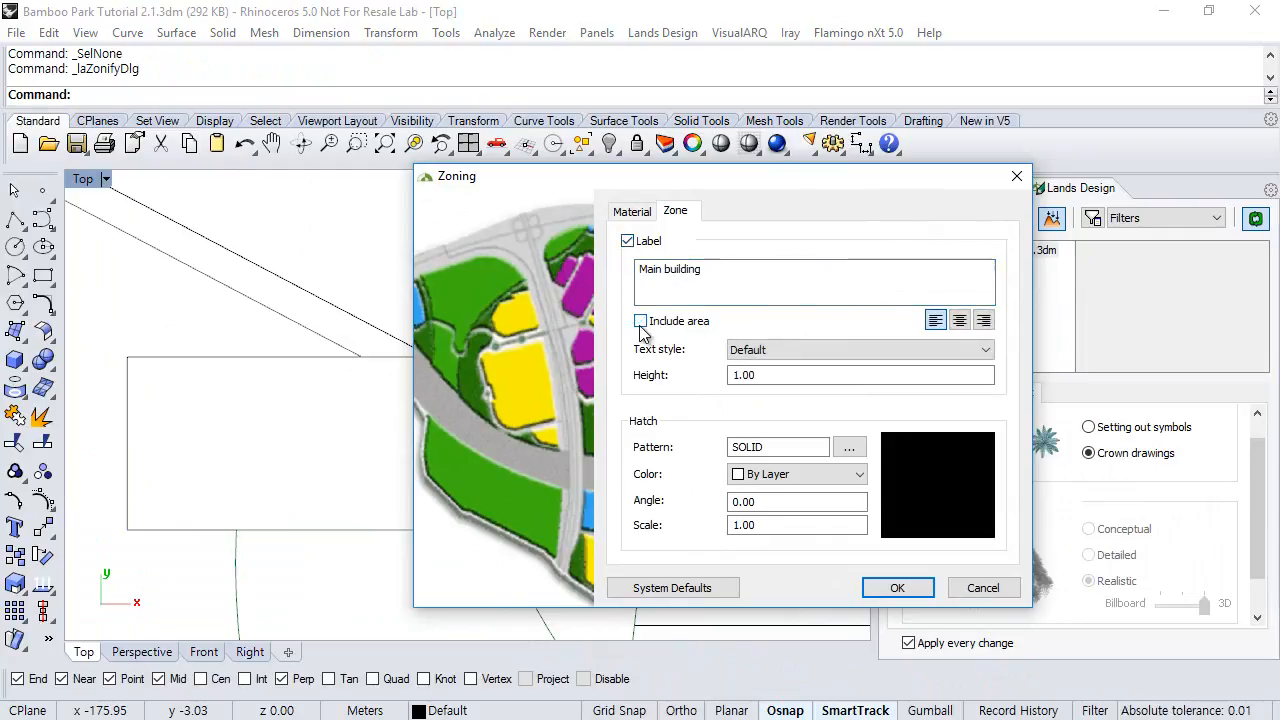
left_click(640, 320)
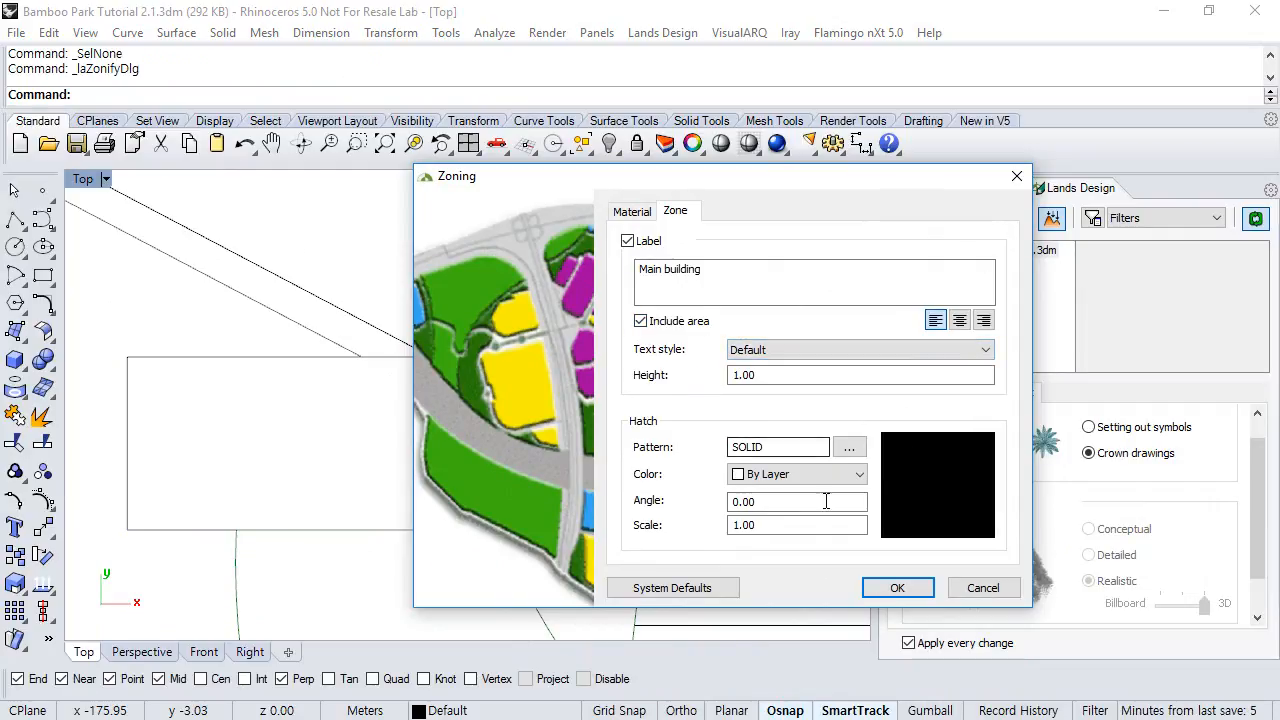
mouse_move(876, 492)
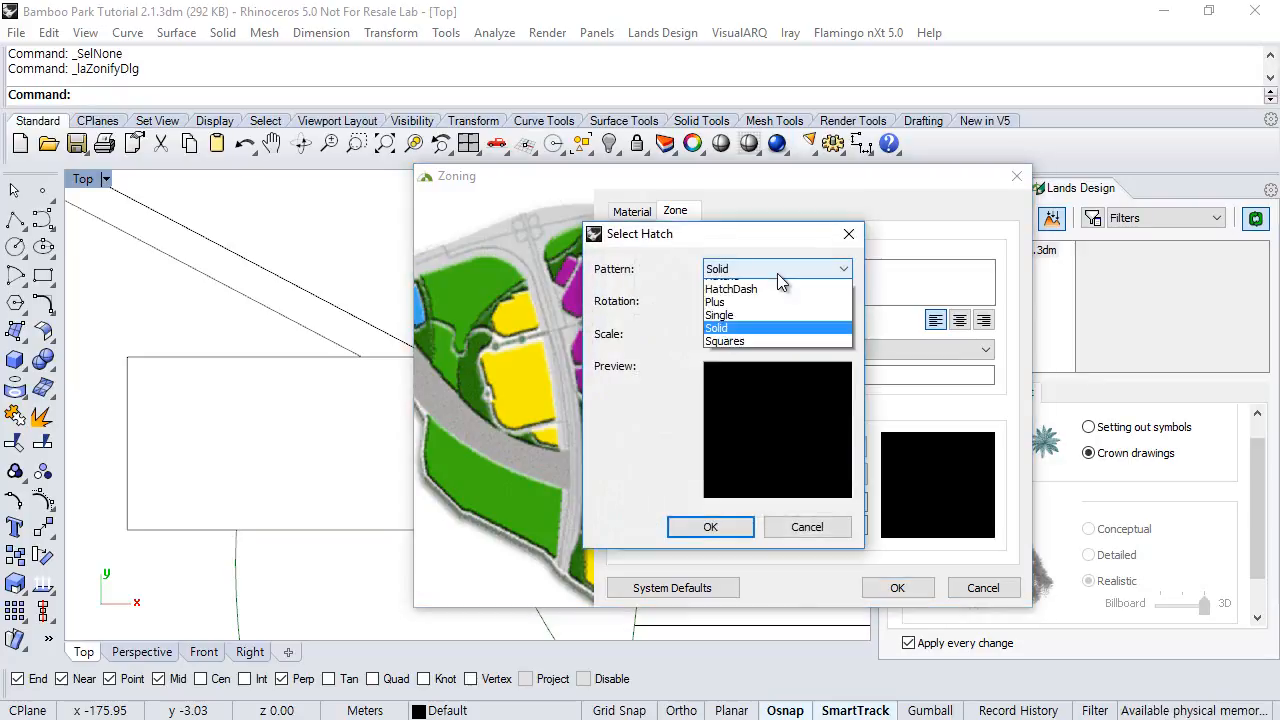
Give the zone a Solid hatch pattern coloured Other > Light Gray
left_click(716, 328)
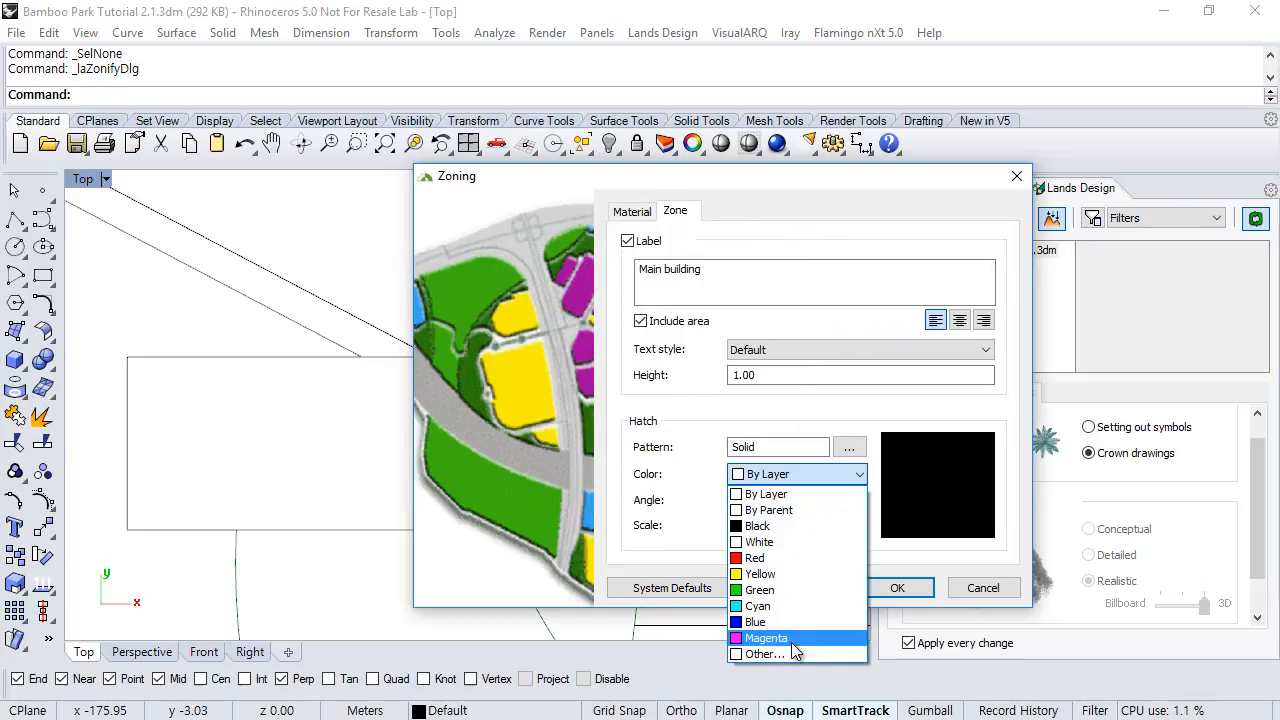
left_click(764, 652)
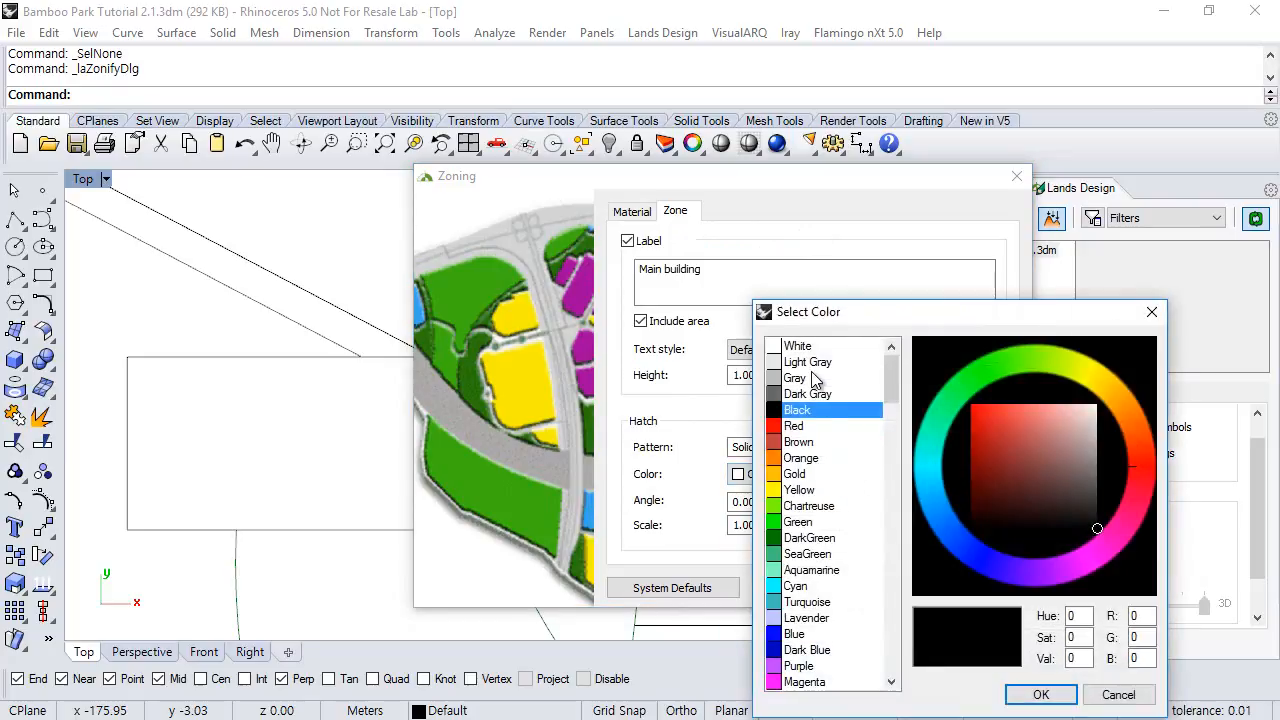
left_click(808, 362)
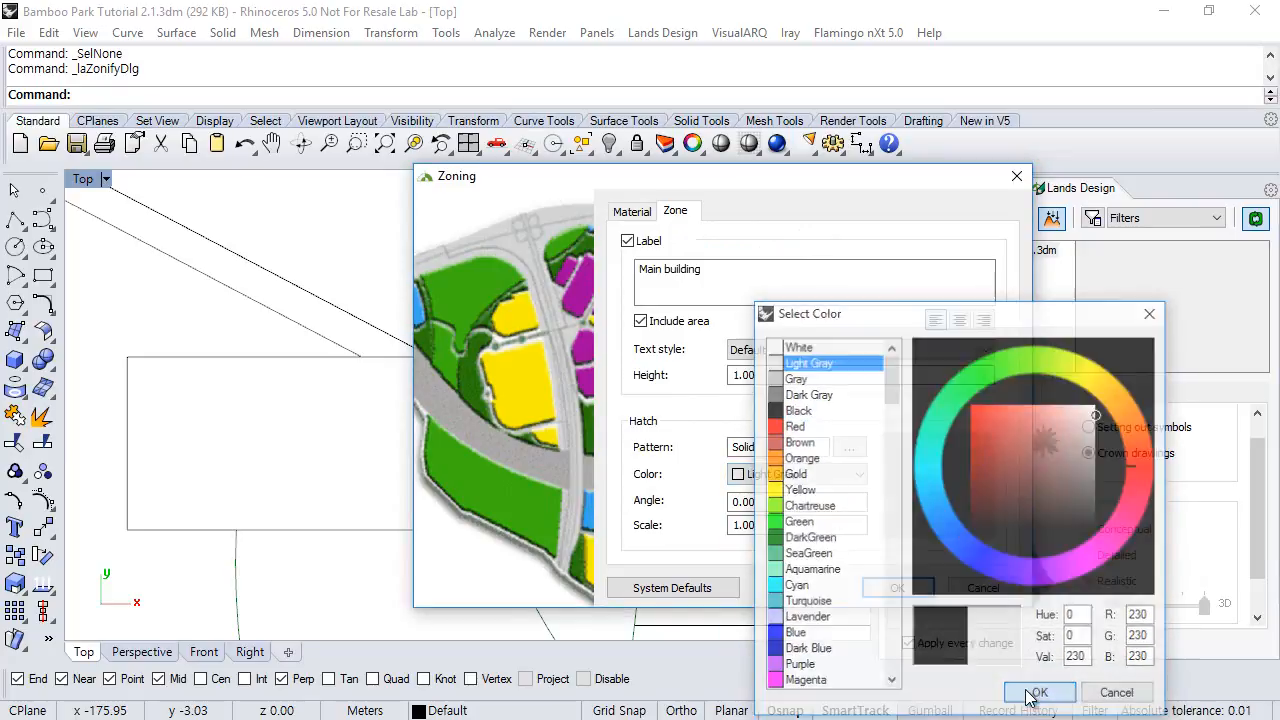
left_click(1038, 692)
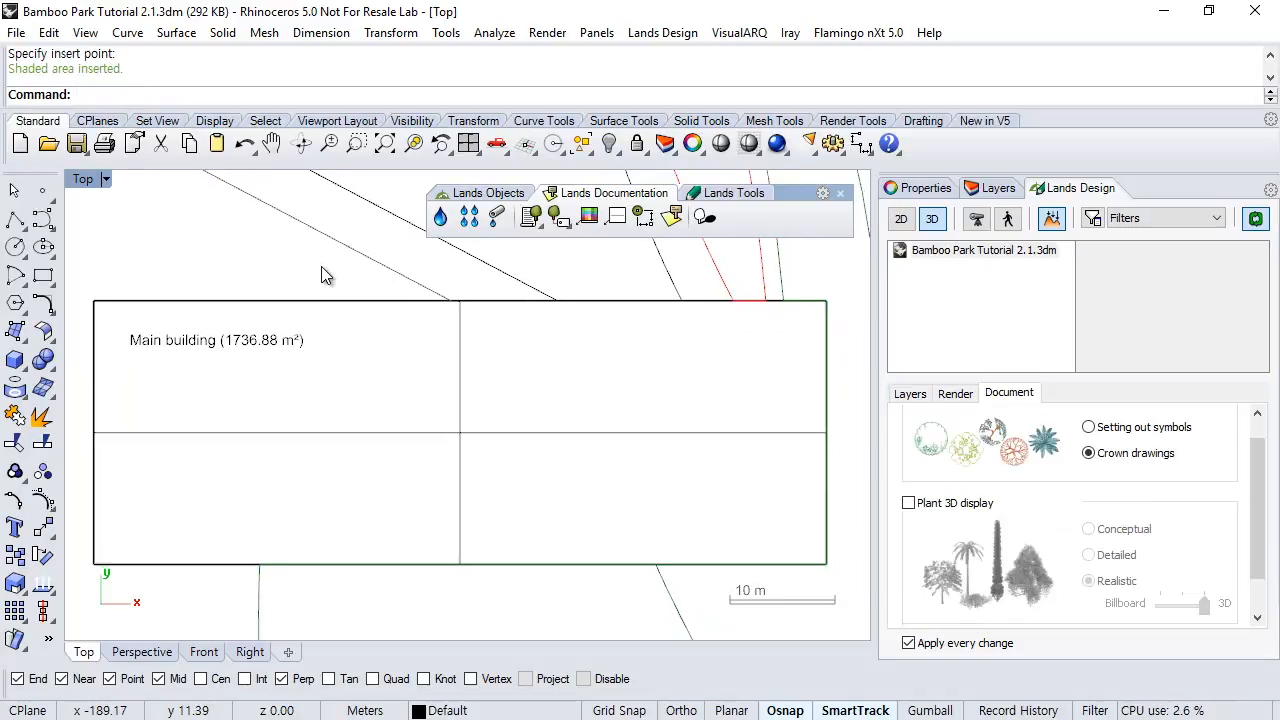
Place the Main building area label inside the building rectangle
left_click(900, 218)
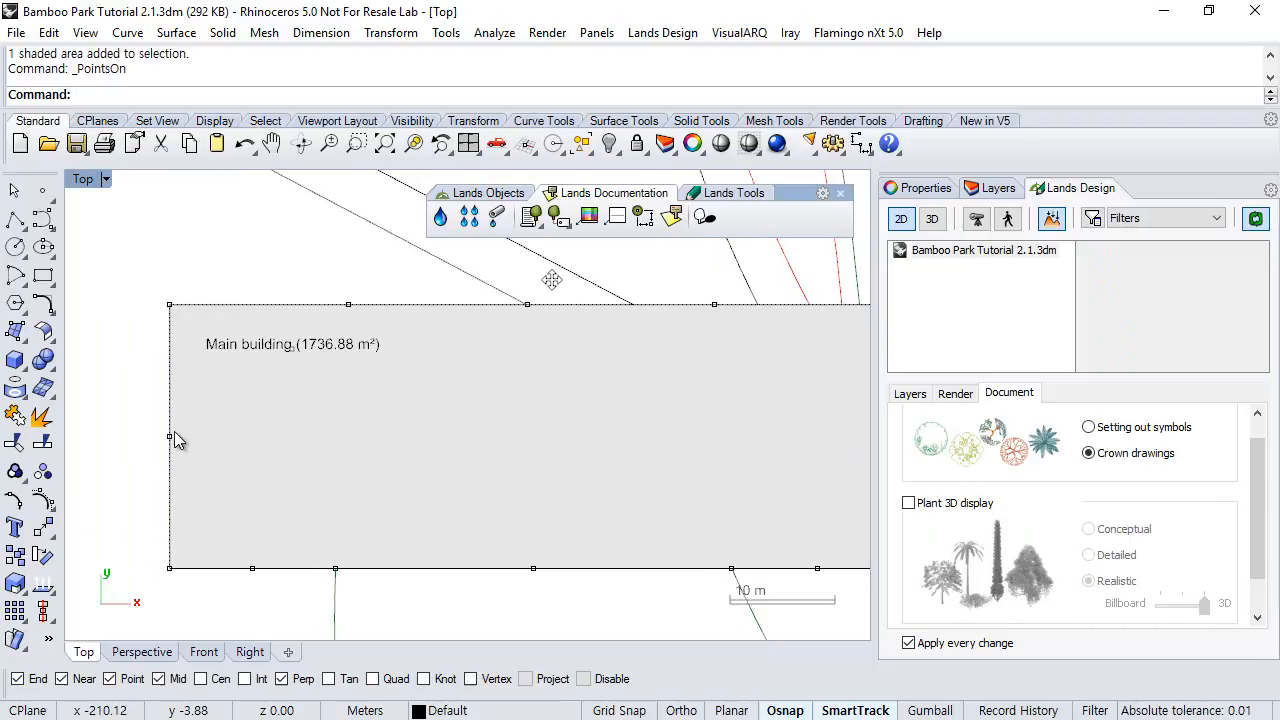
left_click(160, 436)
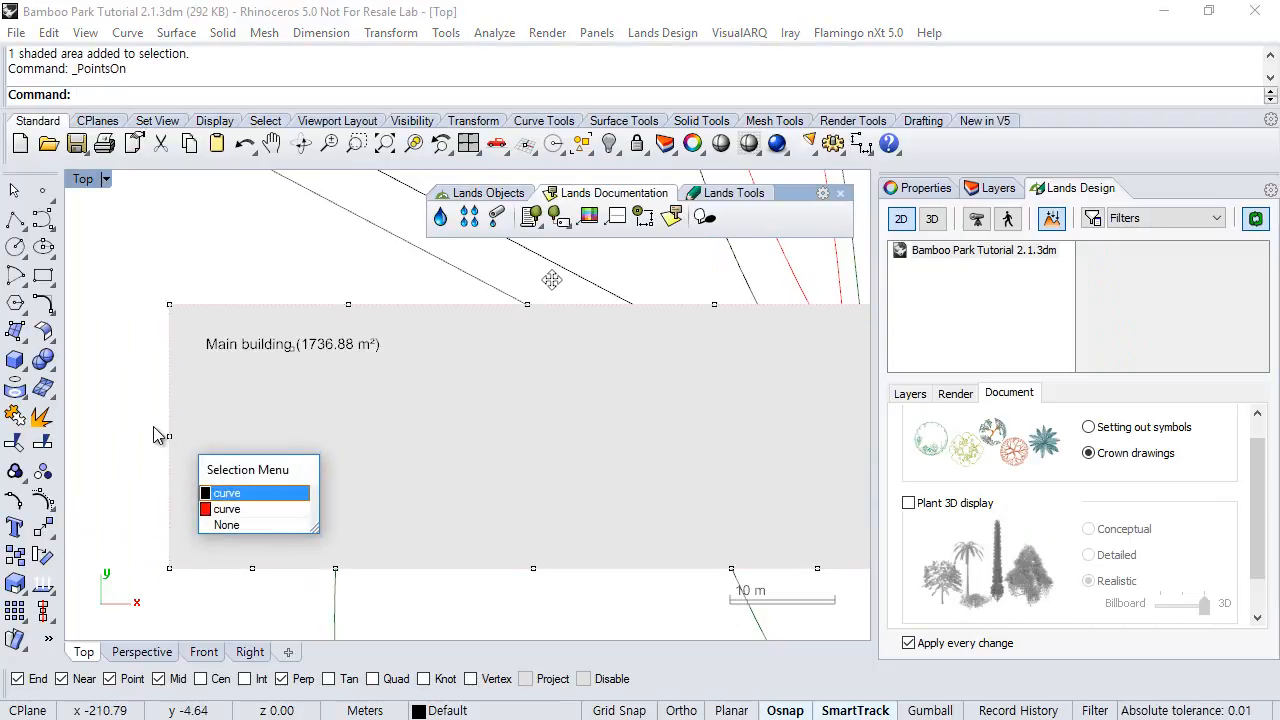
left_click(228, 492)
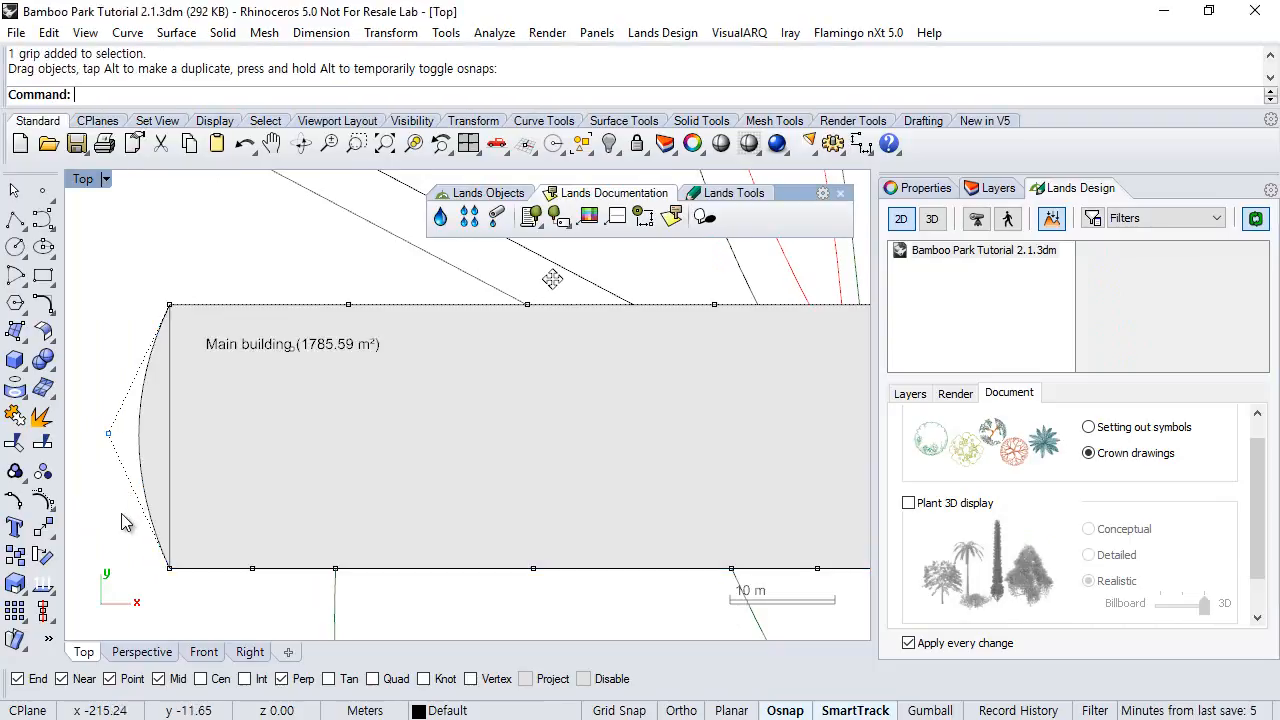
mouse_move(300, 380)
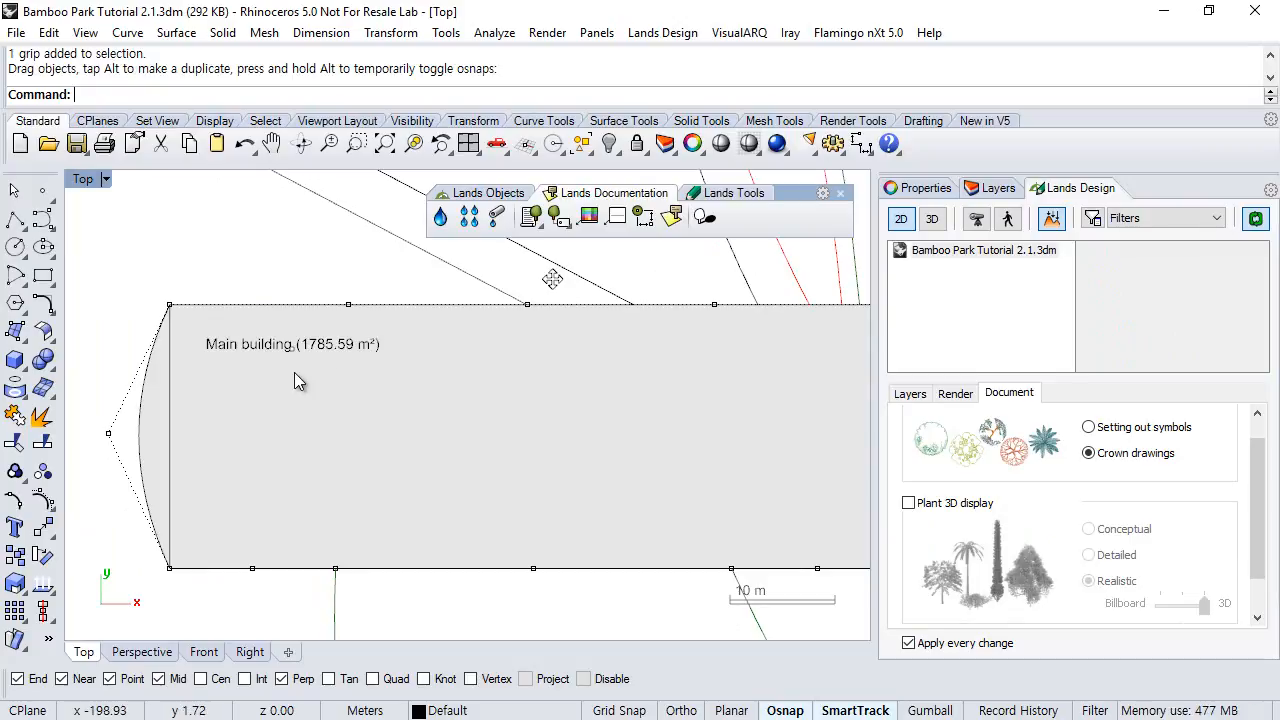
mouse_move(320, 332)
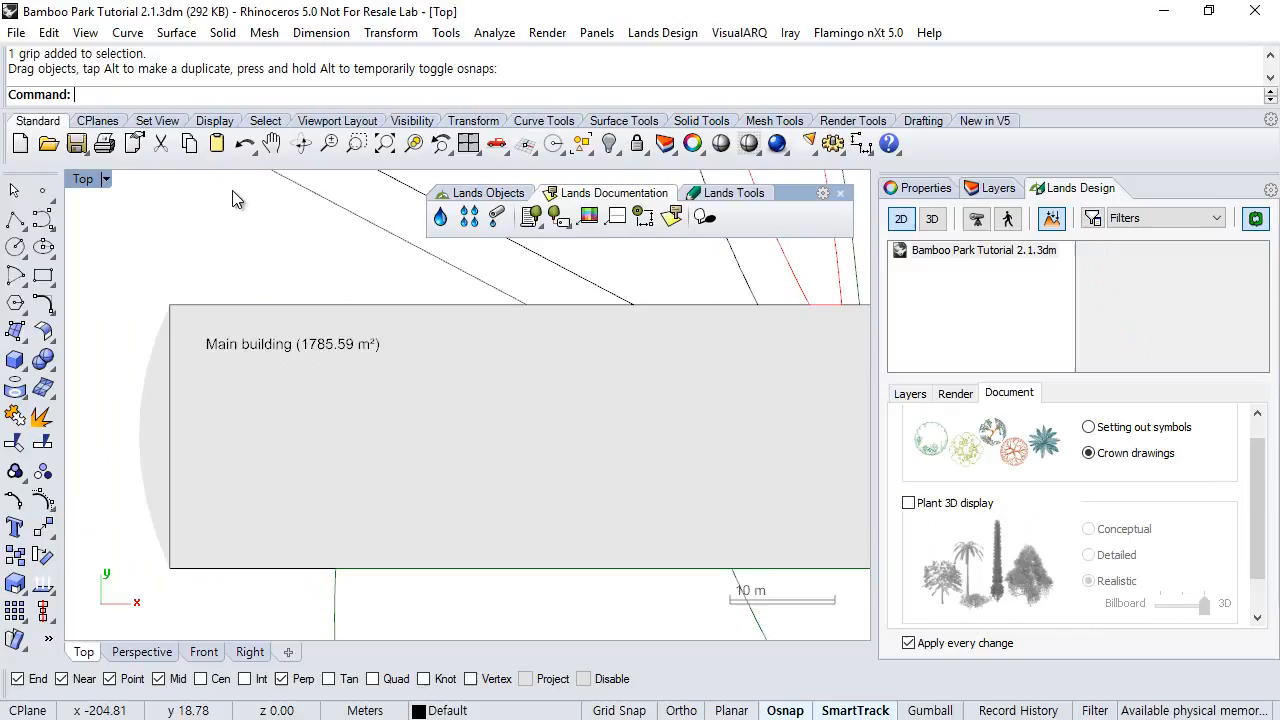
key("ctrl+z")
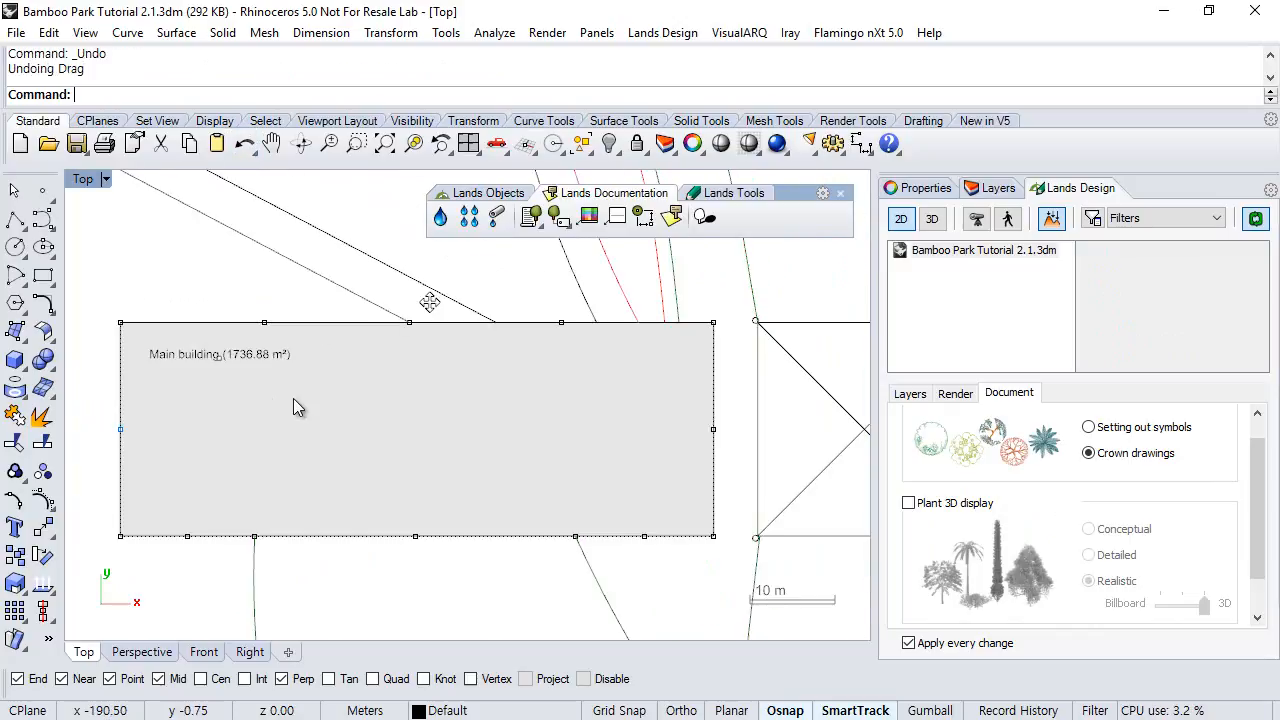
mouse_move(42, 502)
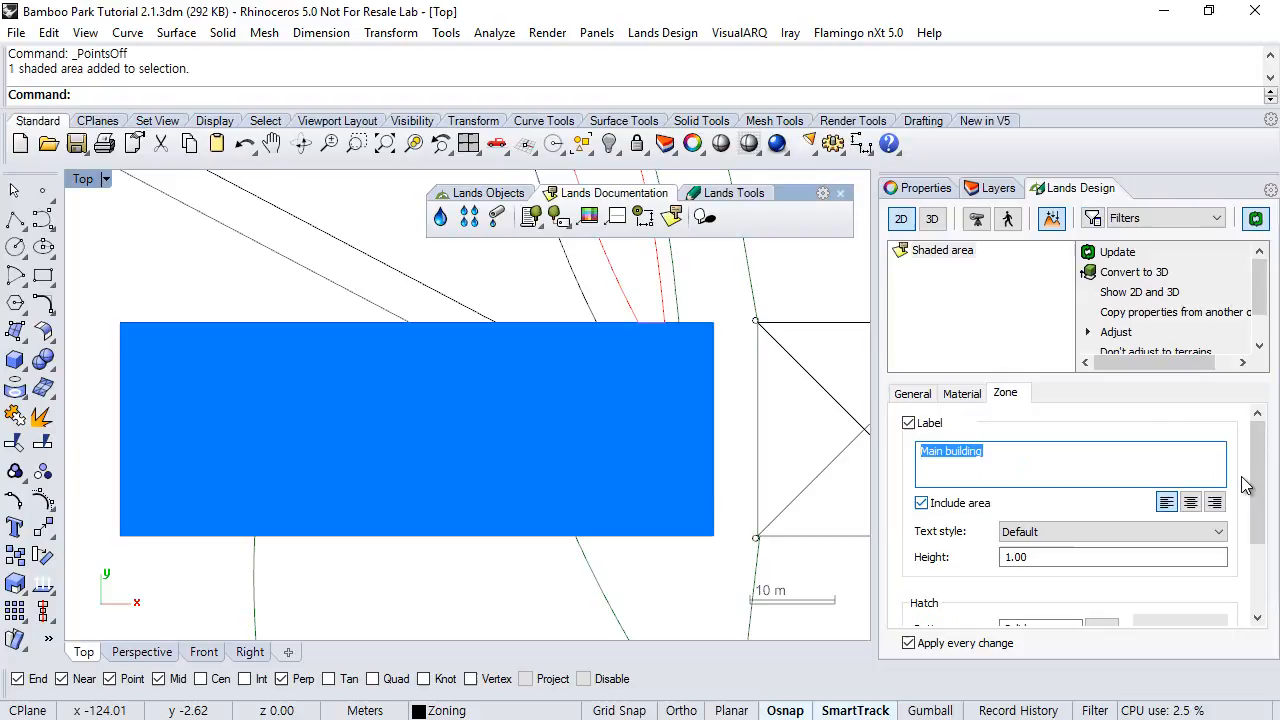
scroll("down", 3)
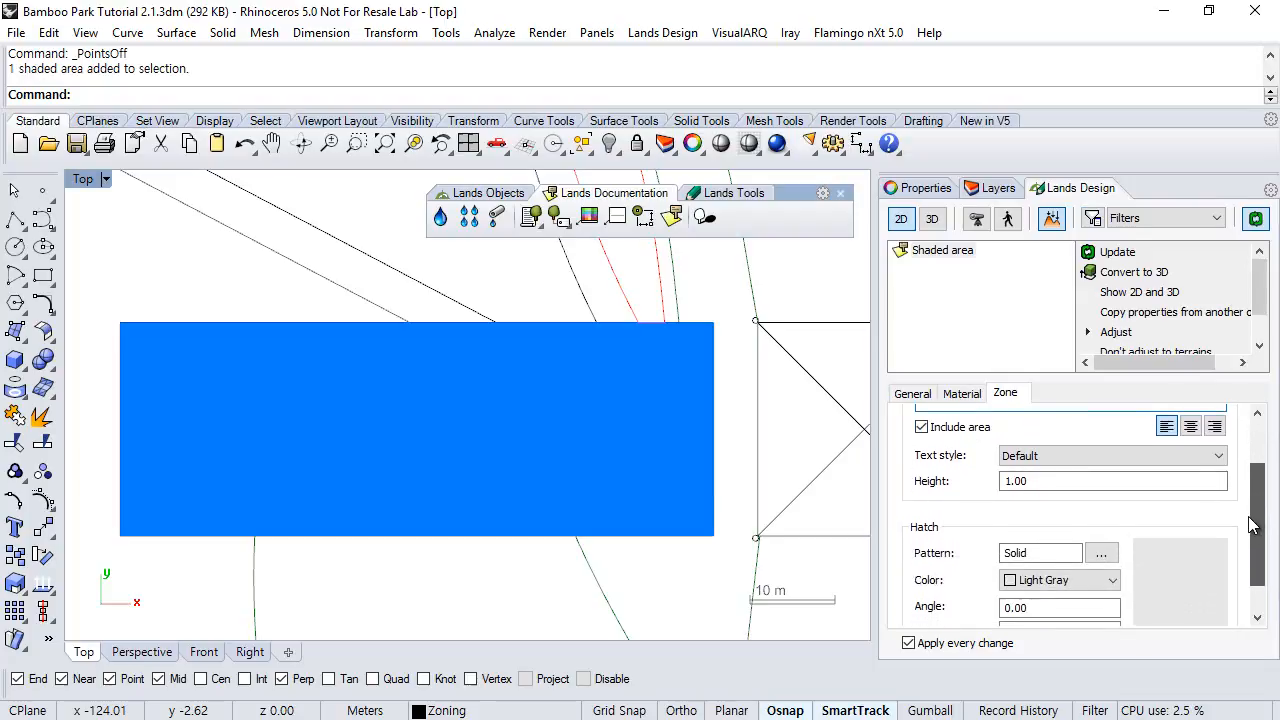
scroll("down", 3)
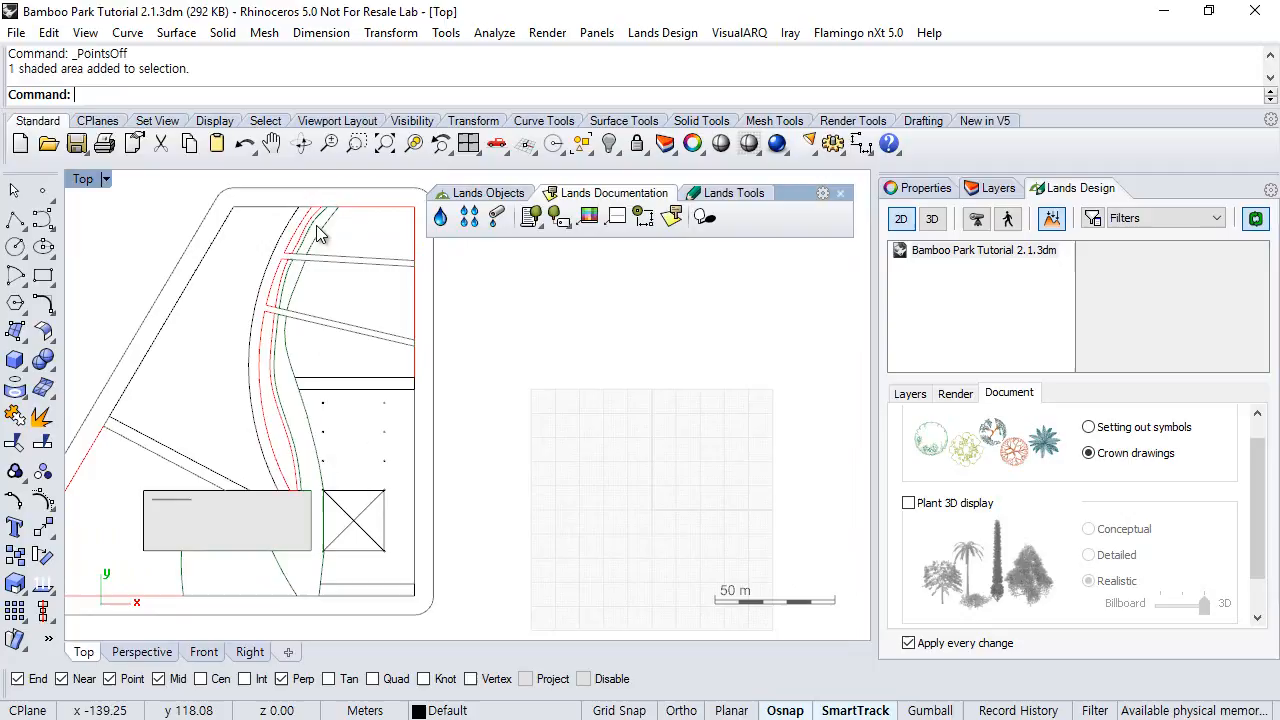
mouse_move(310, 244)
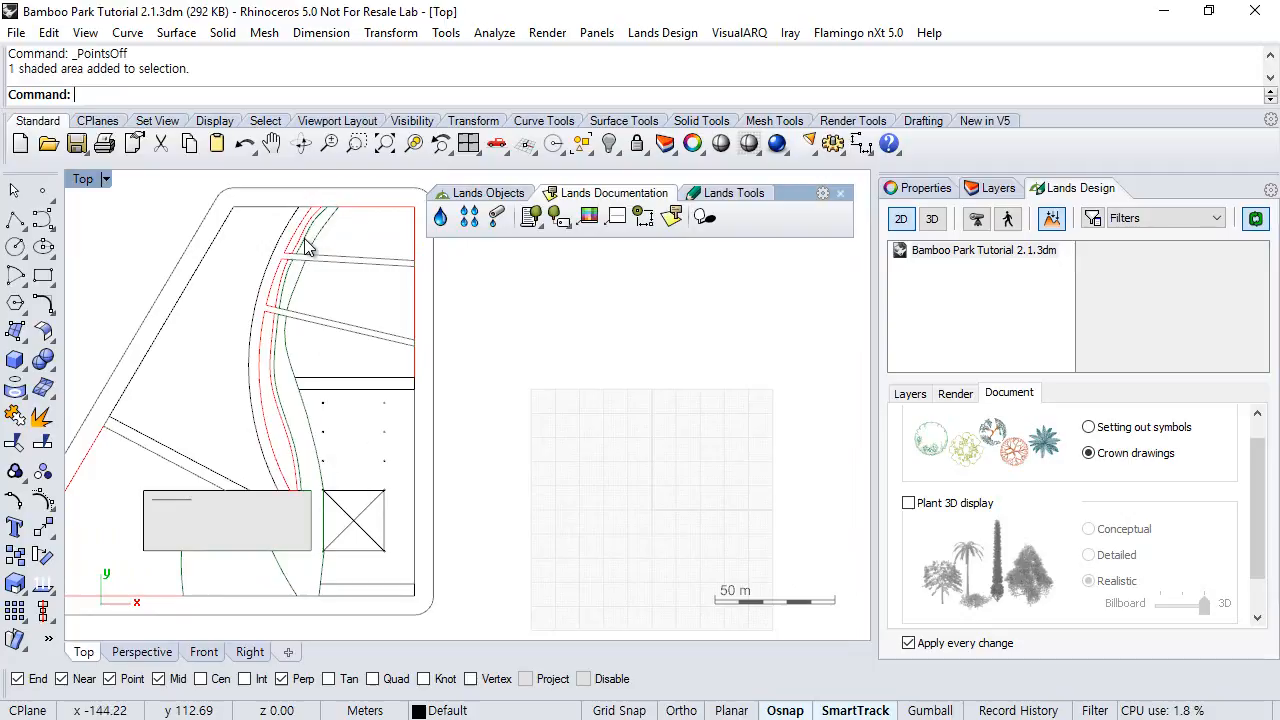
Start a new zone by Limits and pick the curves bounding the strip beside the river
left_click(672, 216)
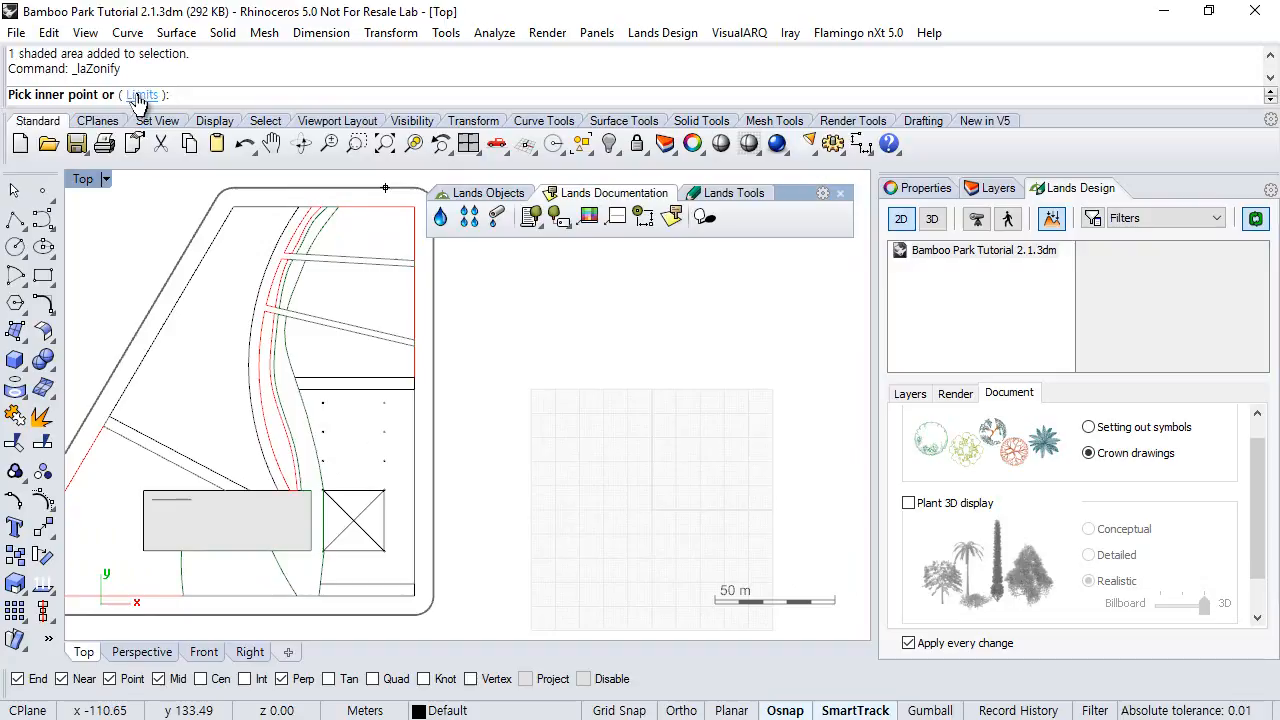
left_click(142, 94)
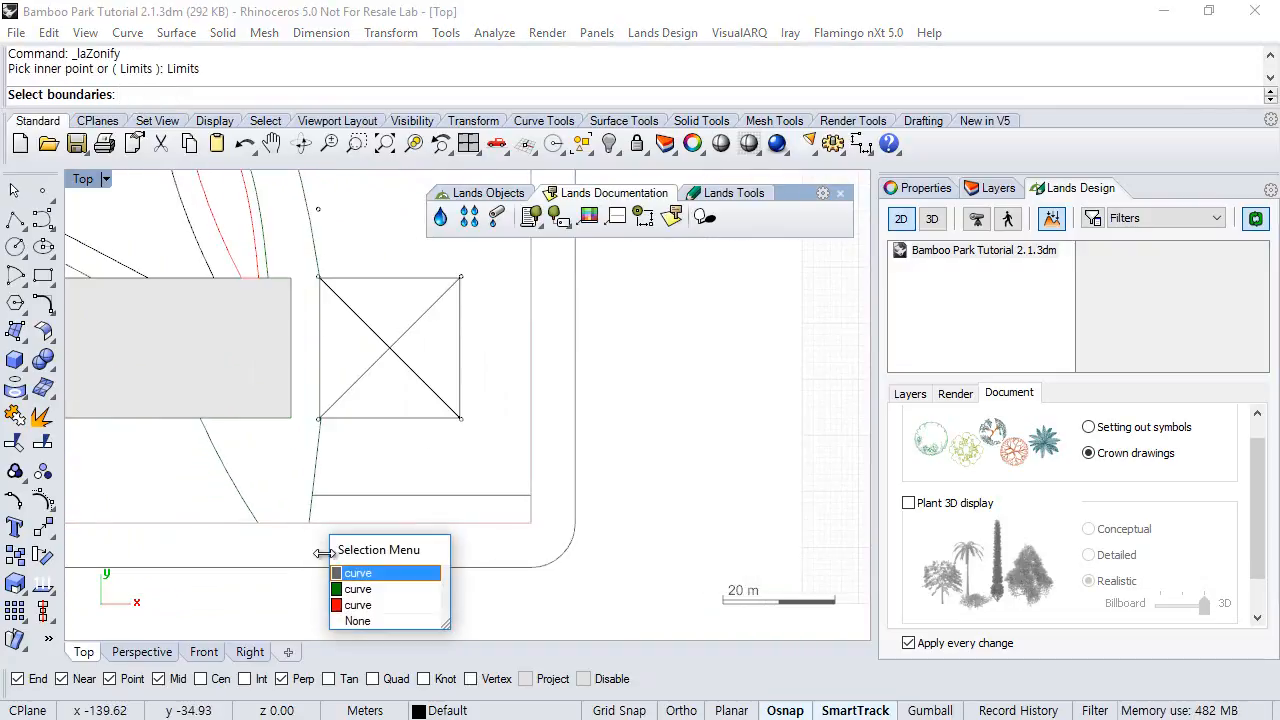
left_click(356, 572)
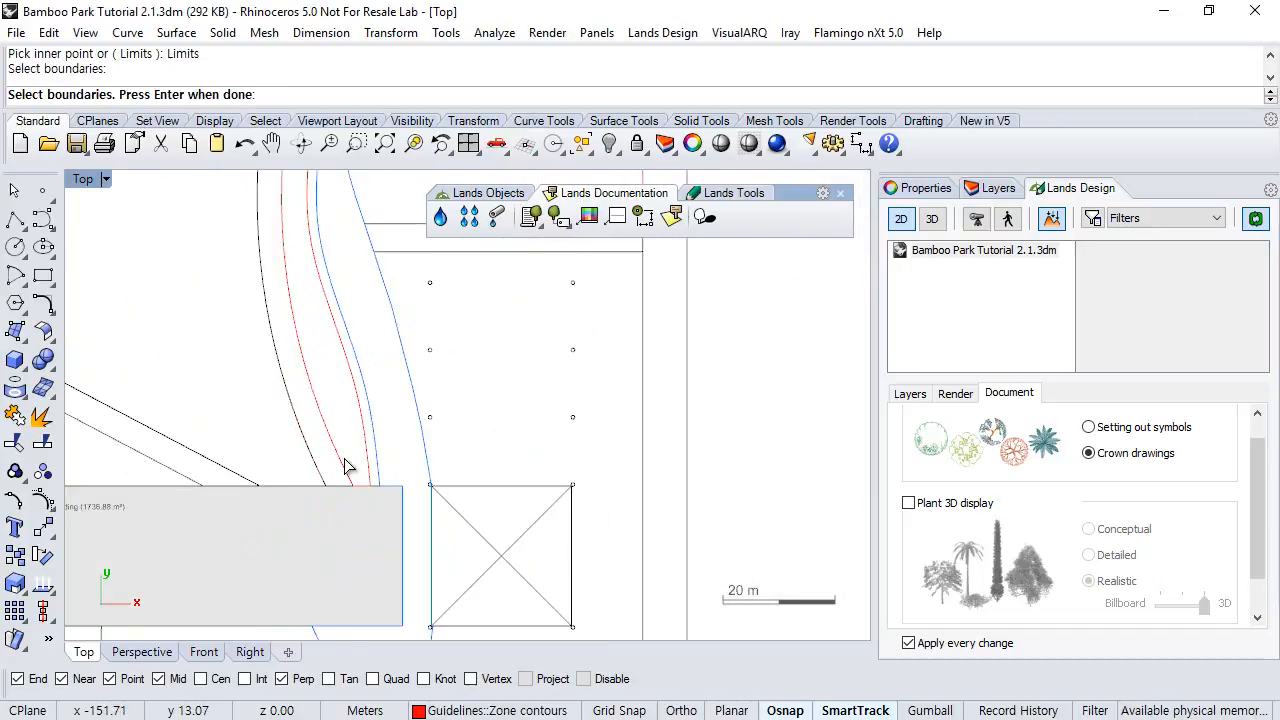
scroll("up", 3)
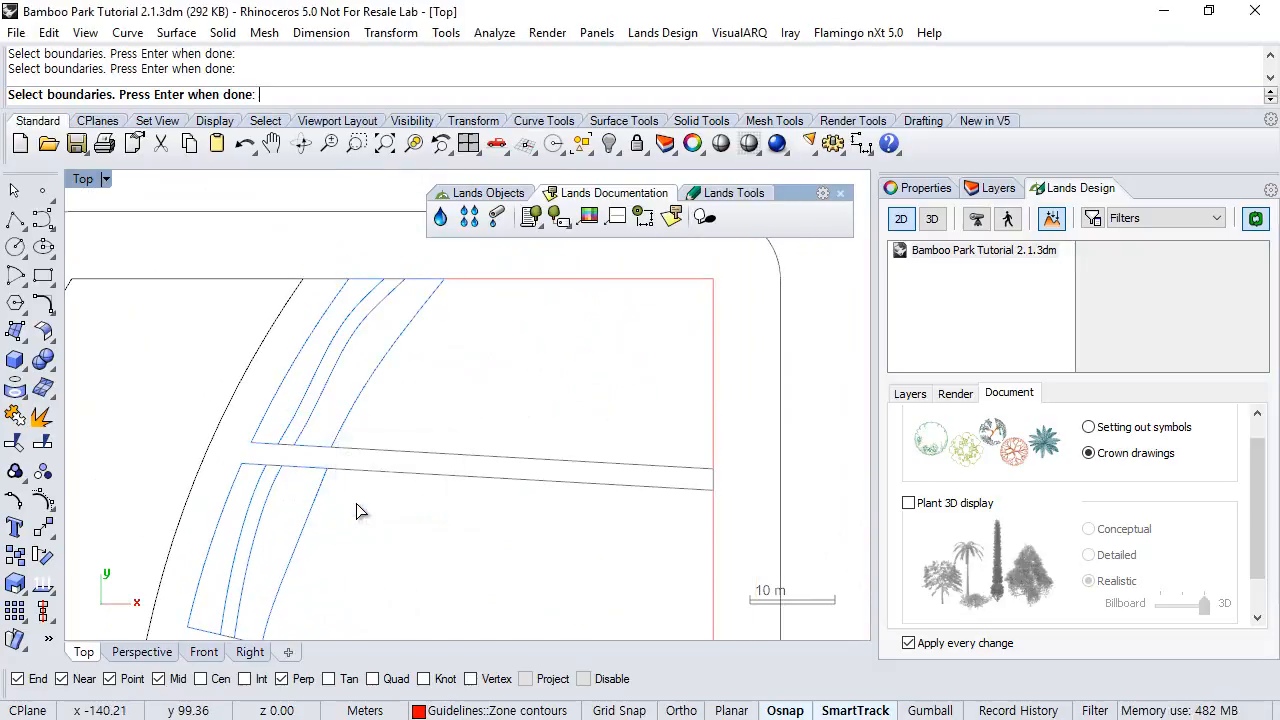
scroll("down", 3)
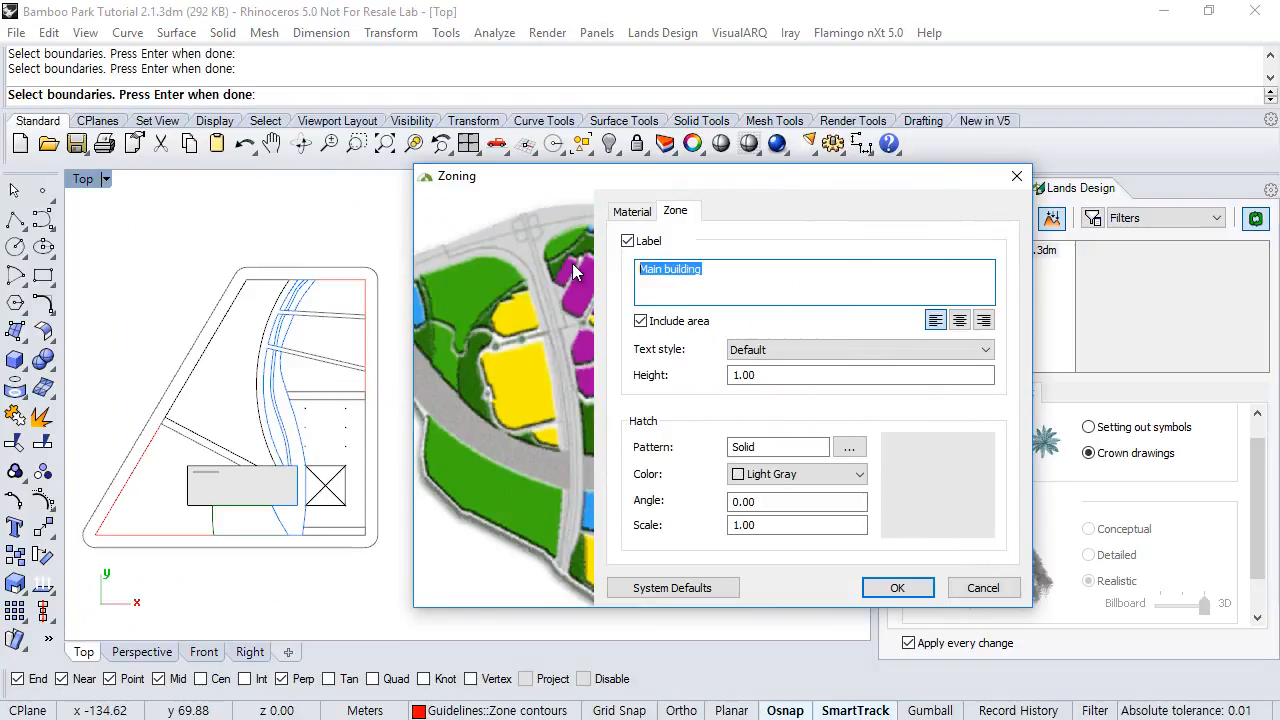
Label the zone 'Bamboo zone' with its area and a green fill, then confirm
type("Bamboo")
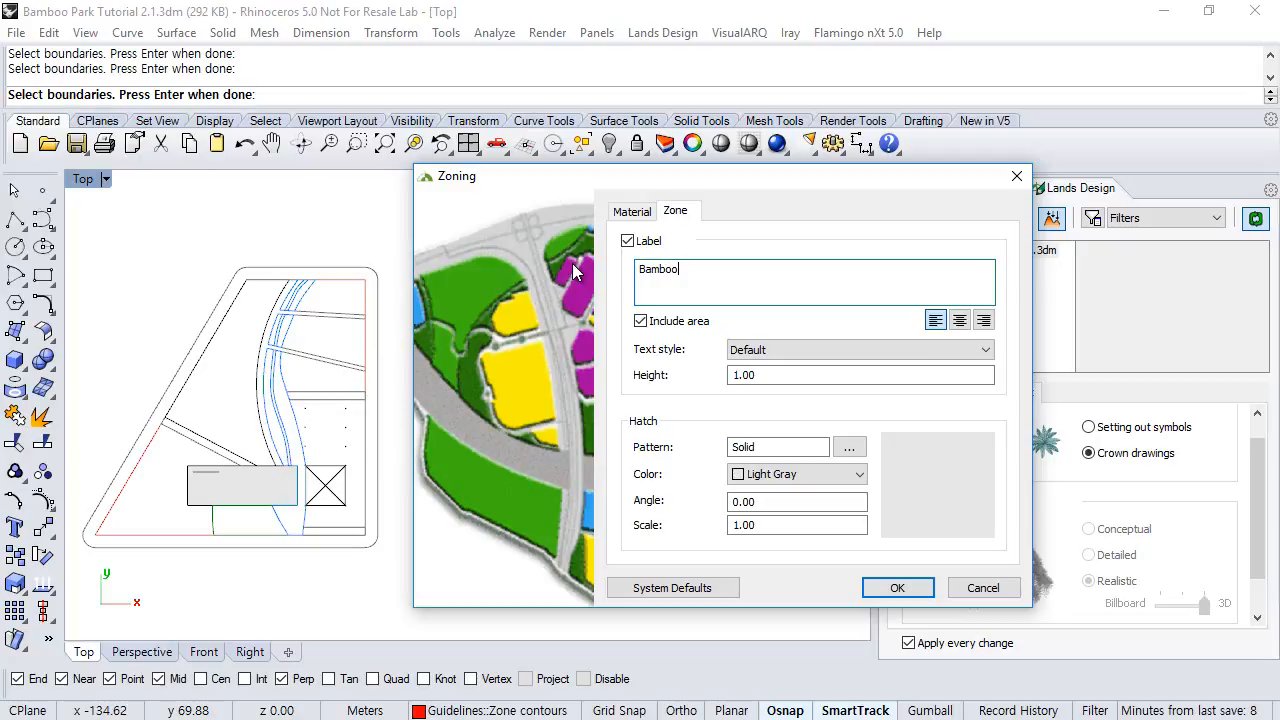
type("zone")
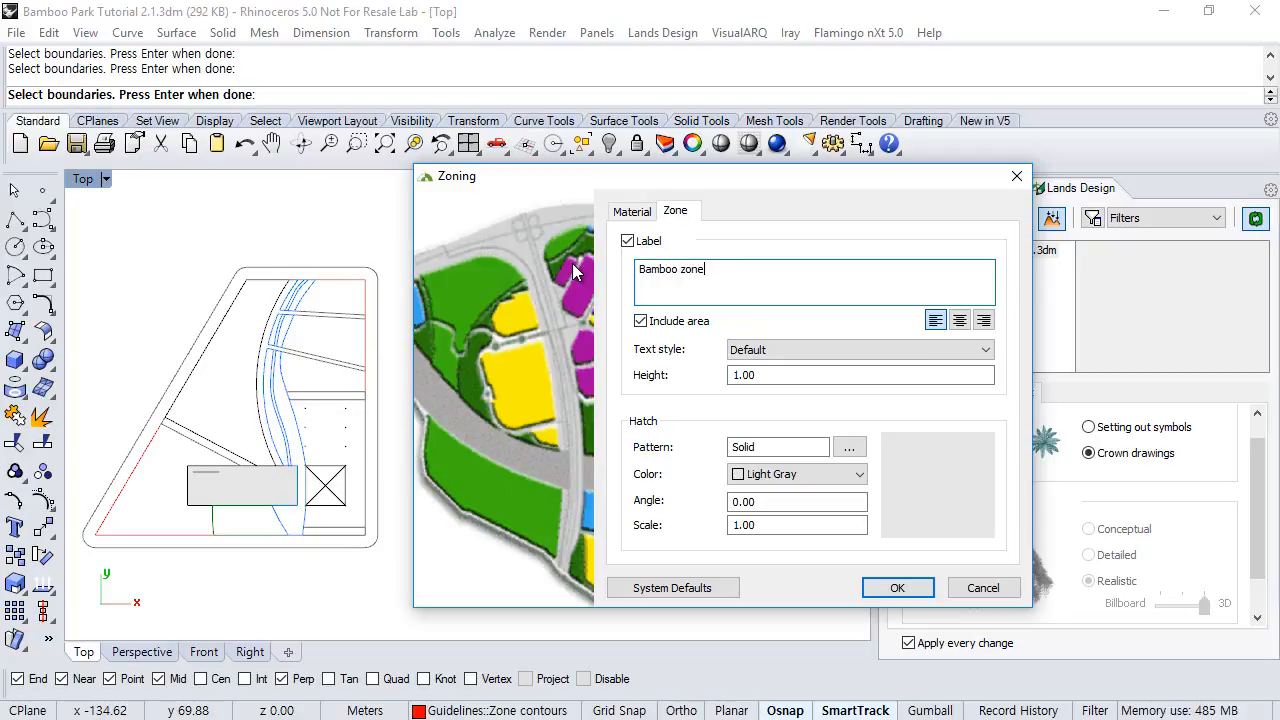
left_click(858, 474)
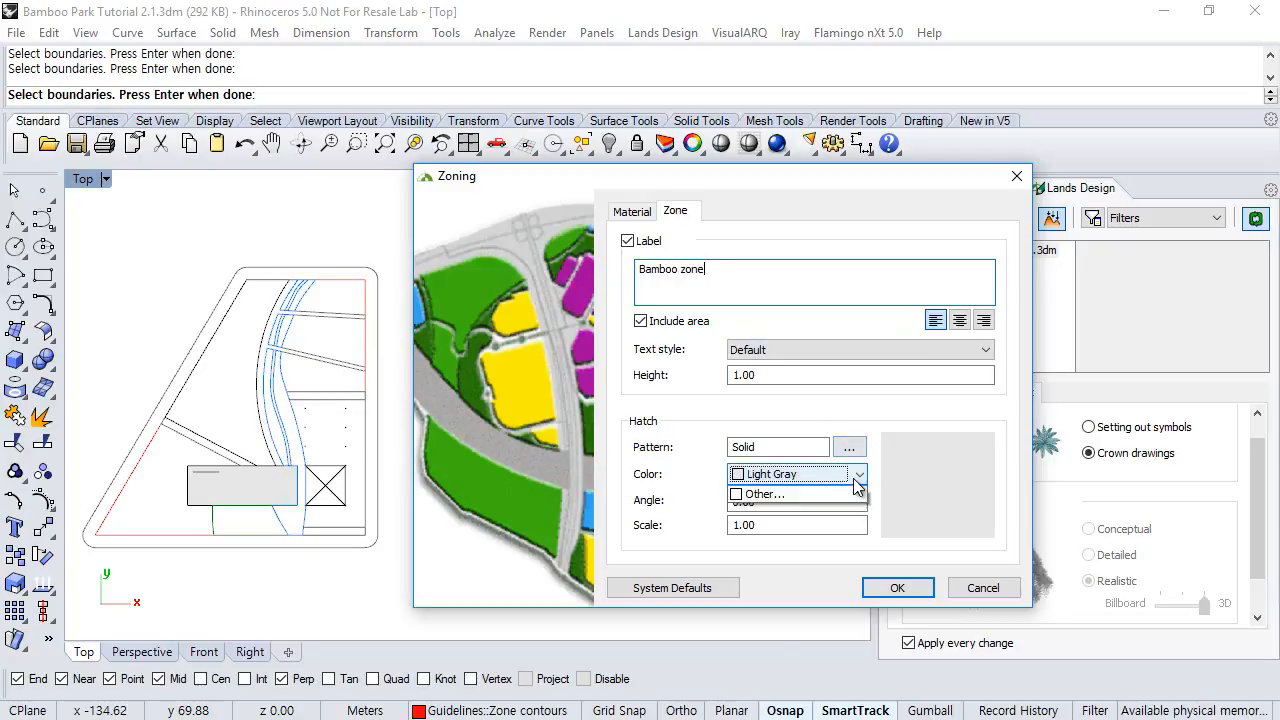
left_click(760, 474)
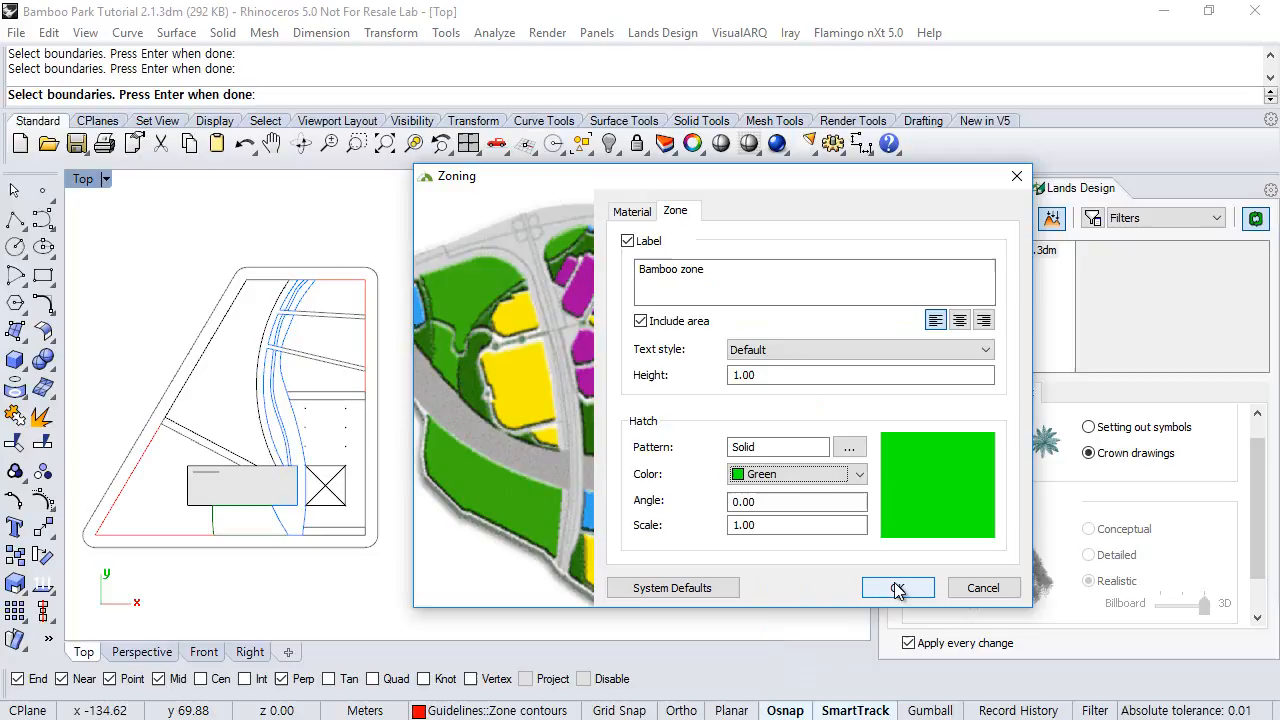
left_click(896, 588)
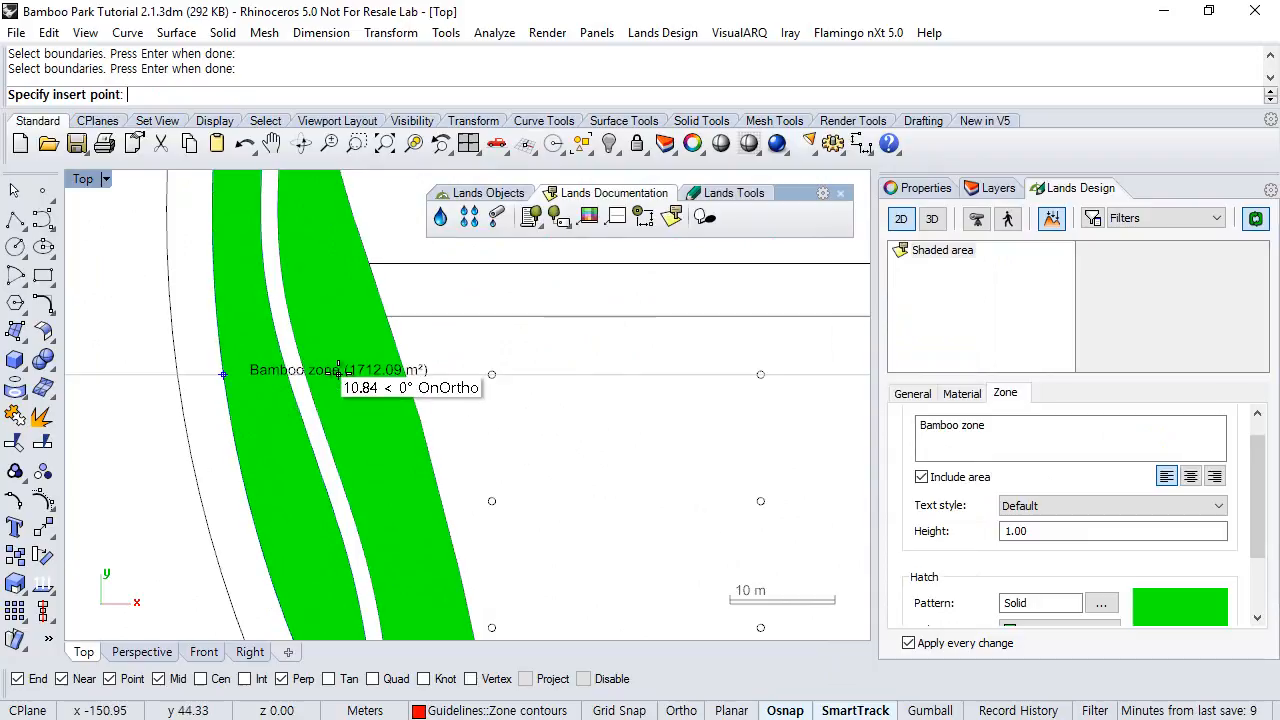
Place the Bamboo zone area label on the green strip beside the river
left_click(360, 378)
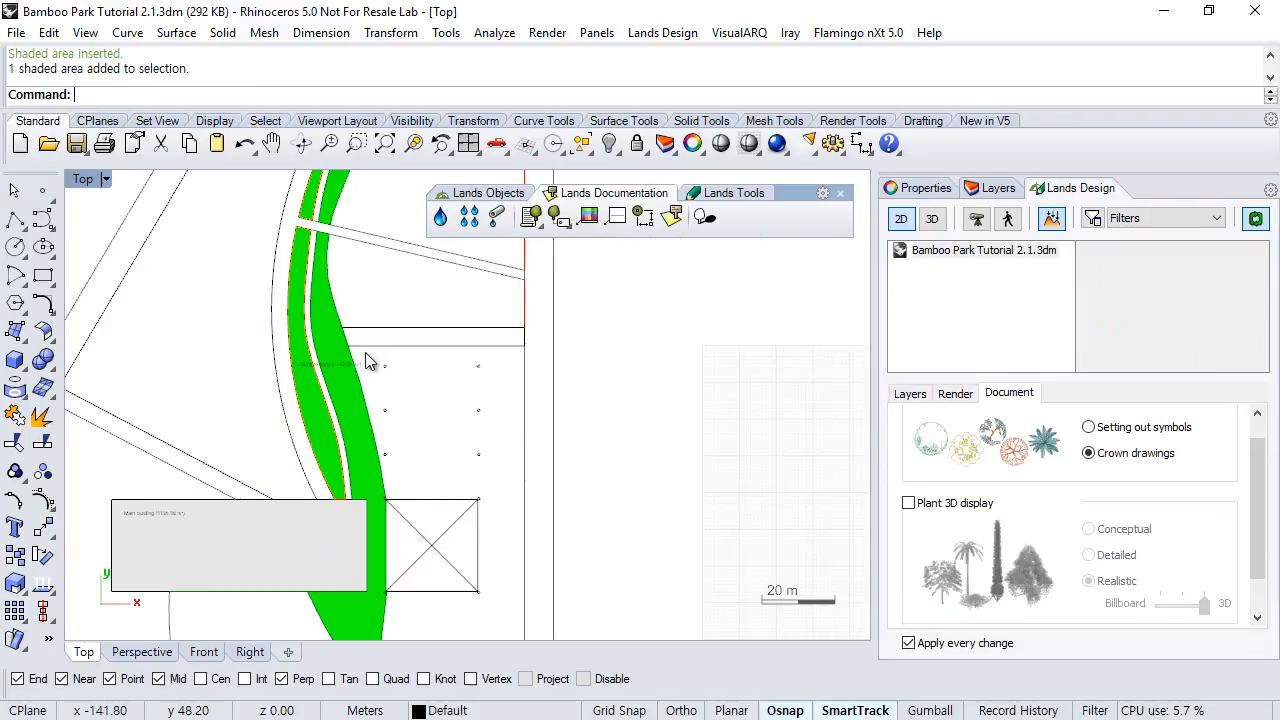
scroll("down", 3)
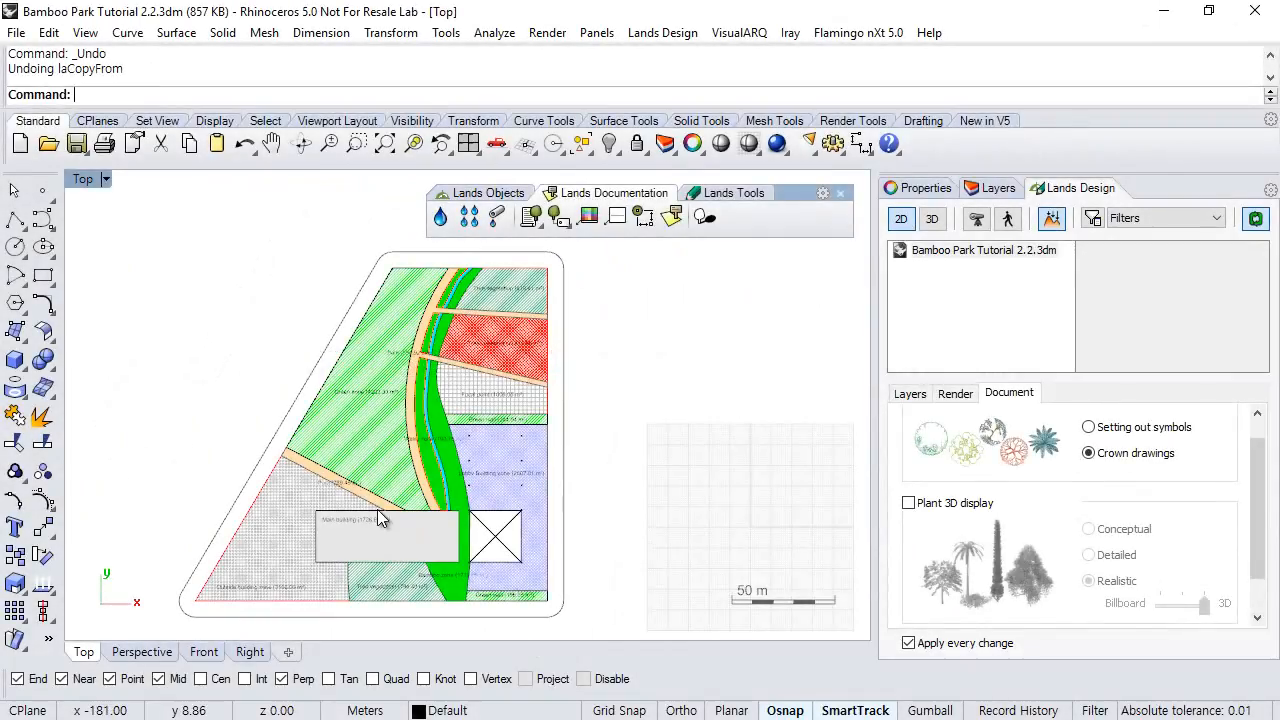
mouse_move(336, 502)
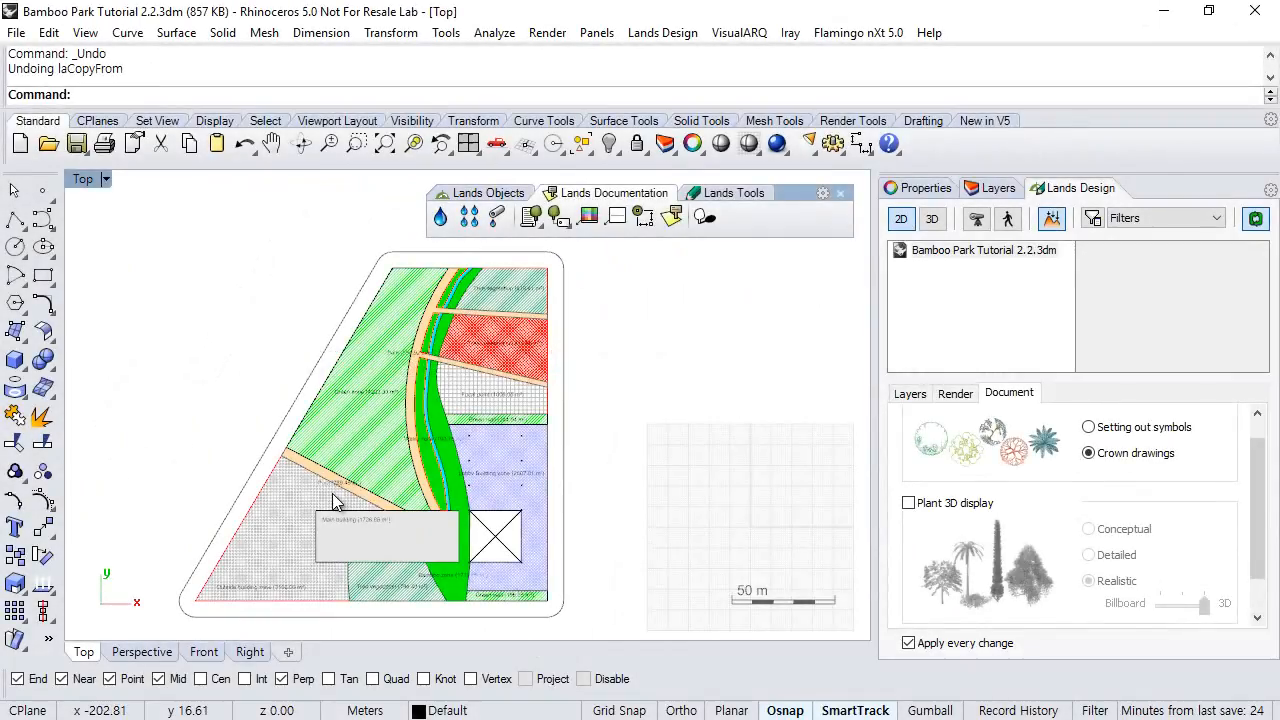
Select the red cross-hatched 1284.59 m² Tree vegetation zone and start Copy properties from another object
scroll("up", 3)
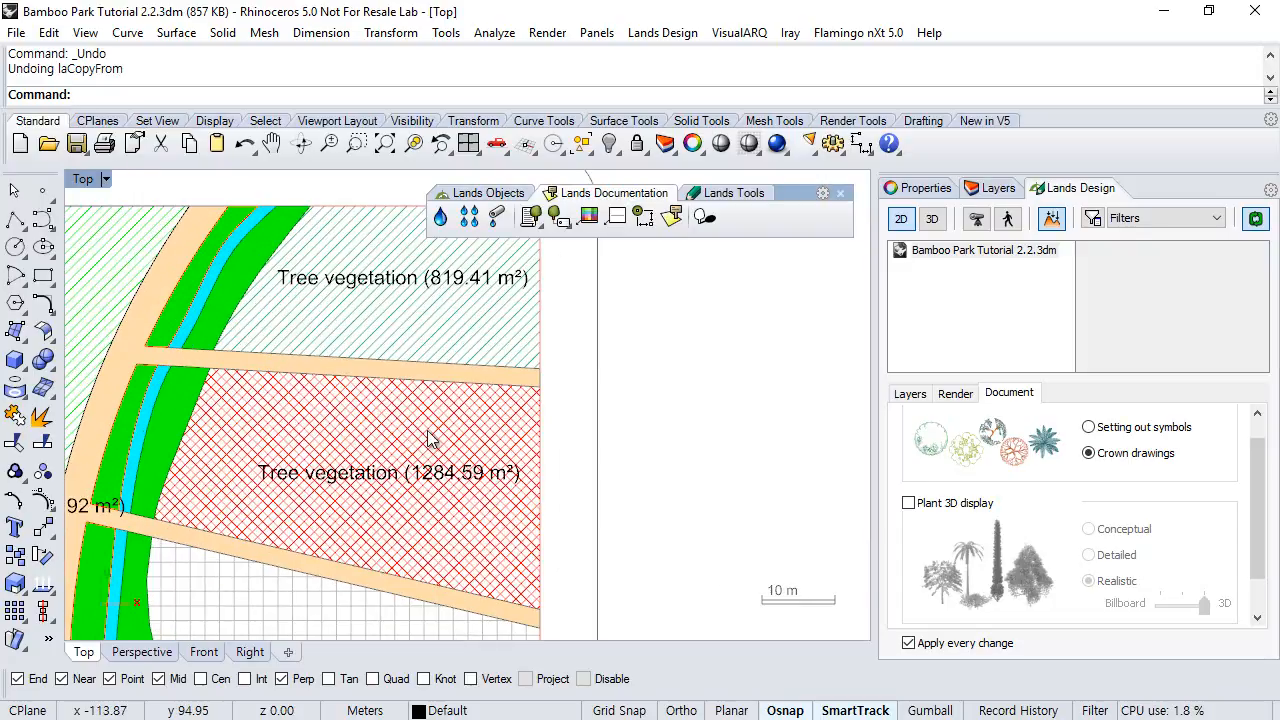
left_click(390, 472)
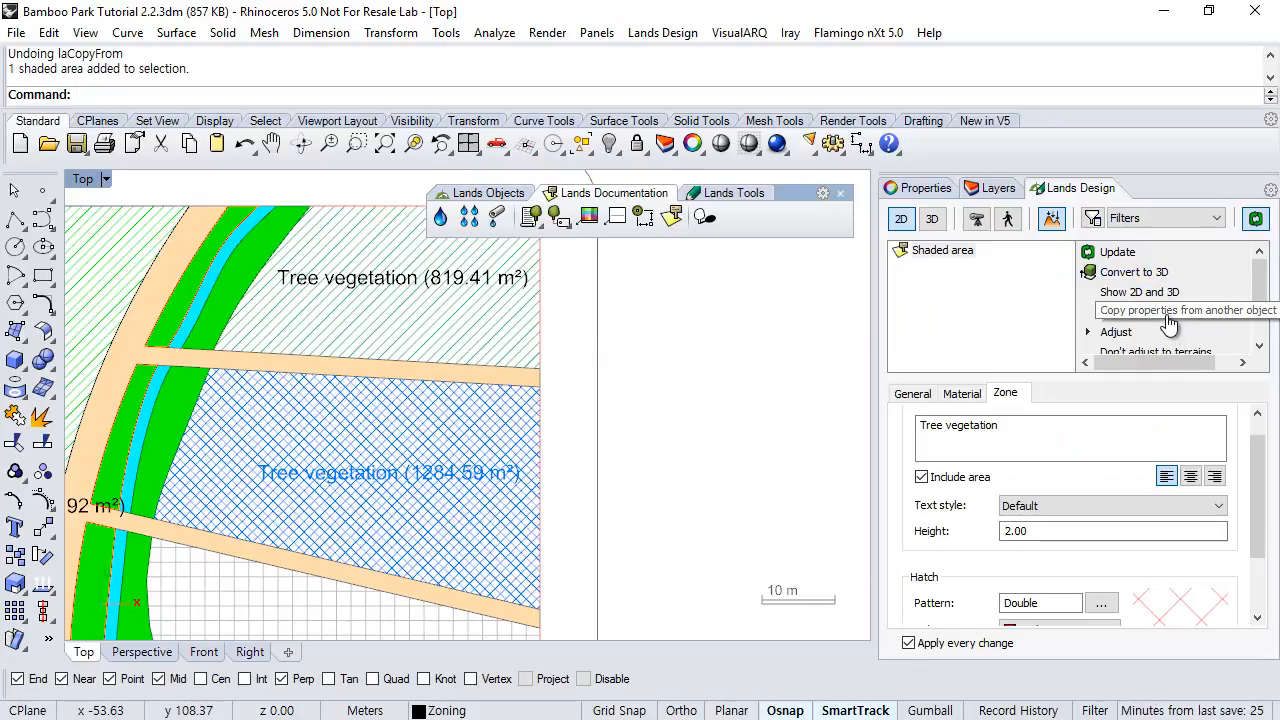
mouse_move(1160, 320)
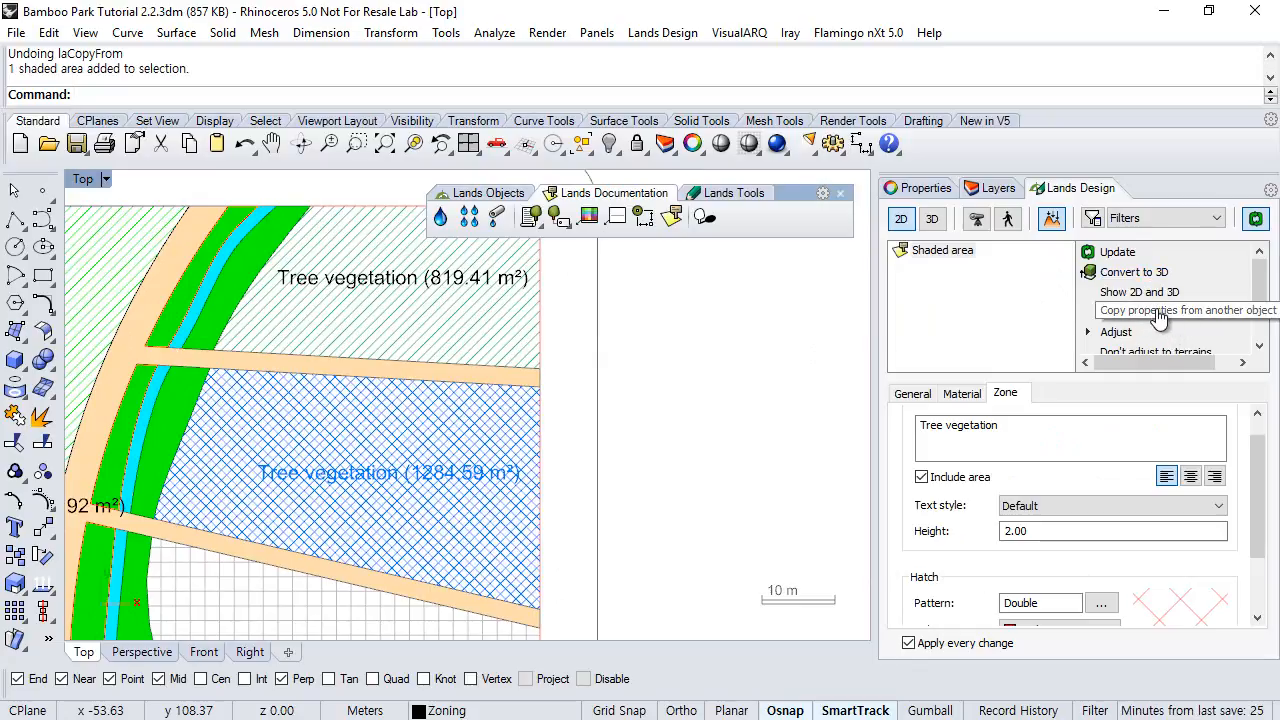
left_click(1184, 310)
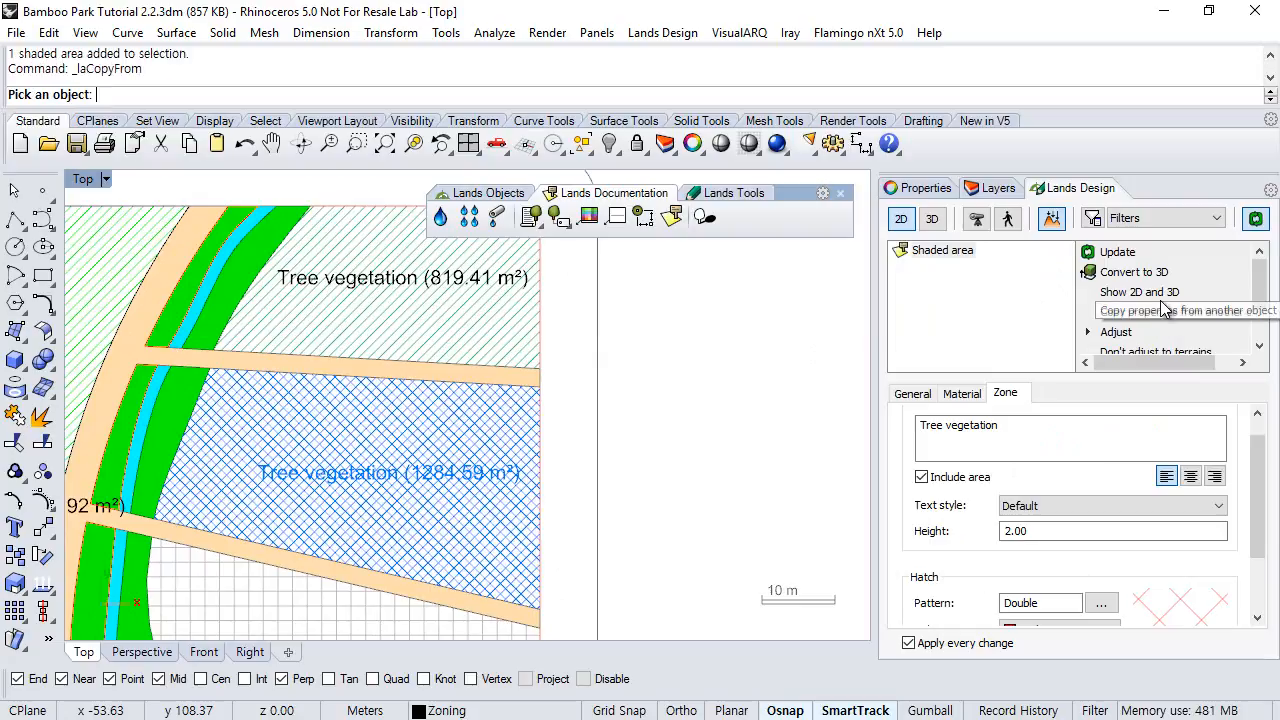
mouse_move(84, 108)
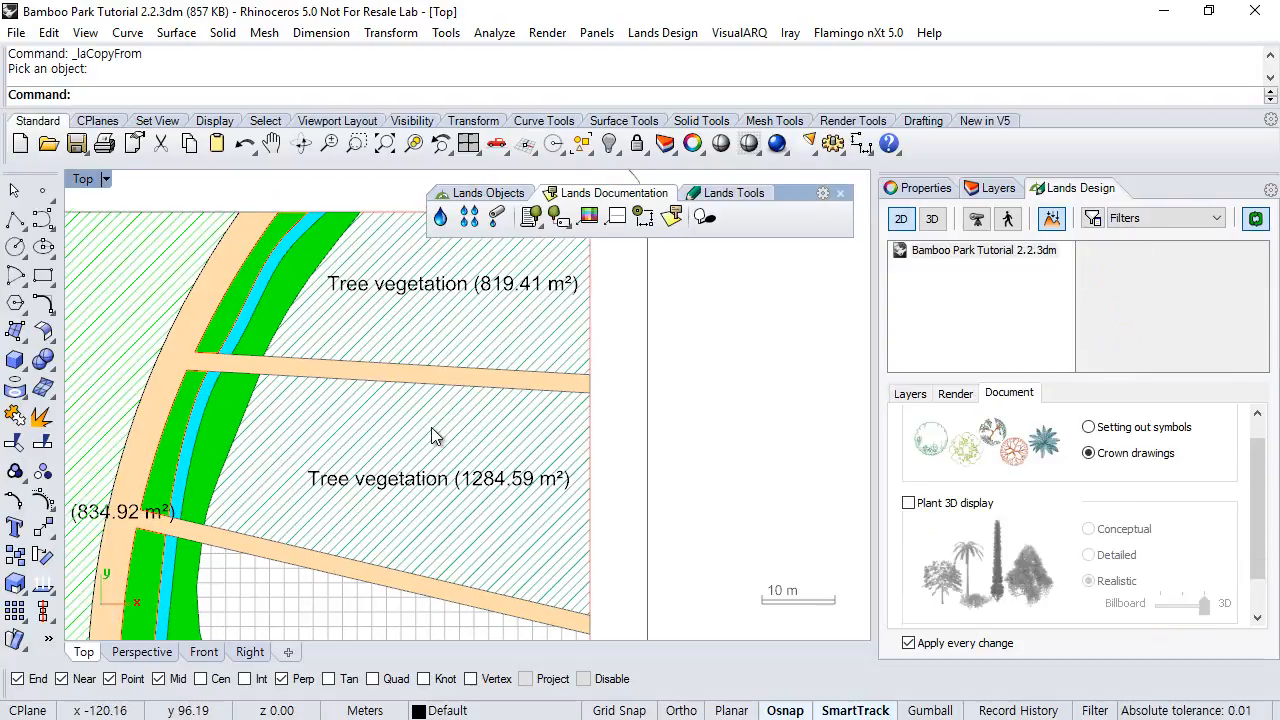
scroll("down", 3)
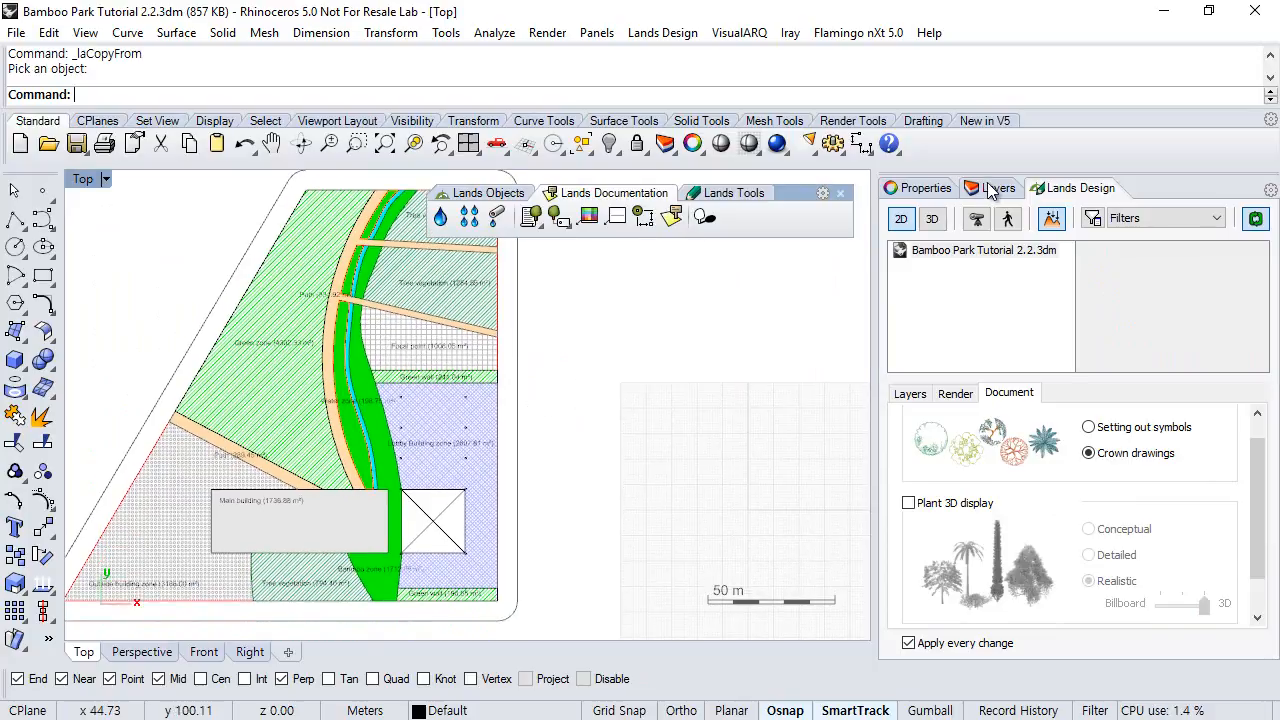
left_click(996, 188)
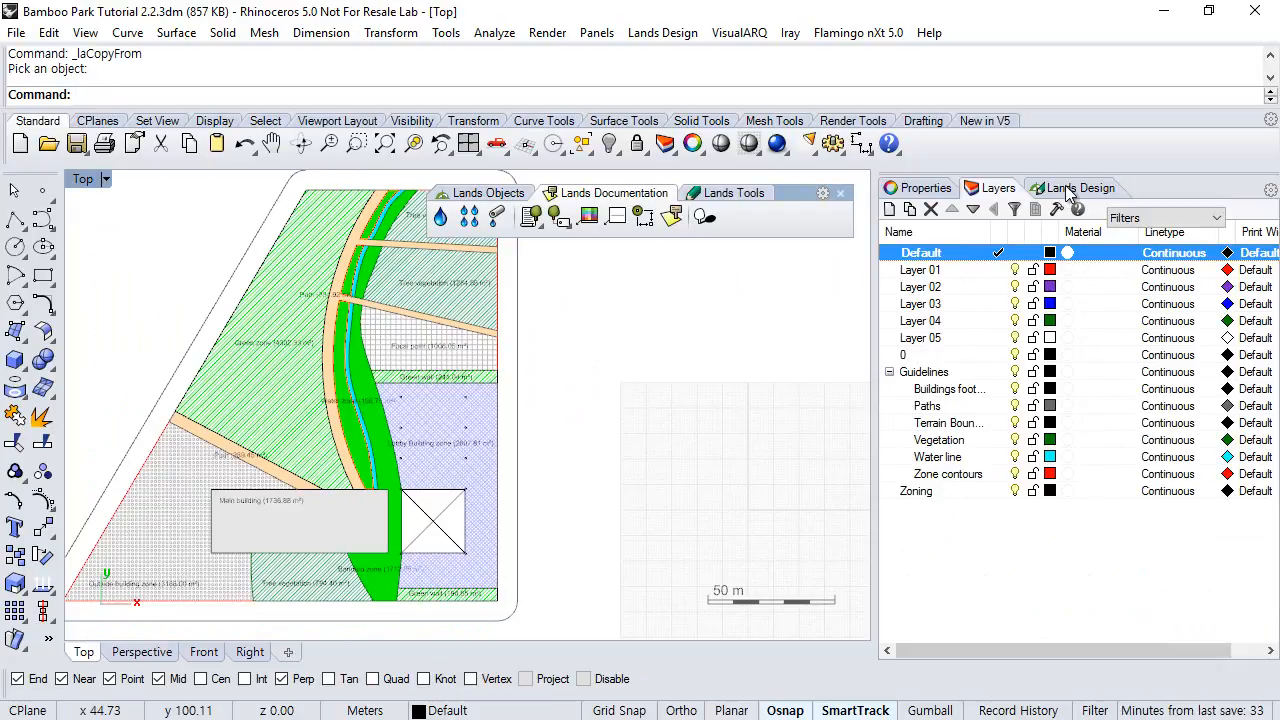
left_click(1080, 188)
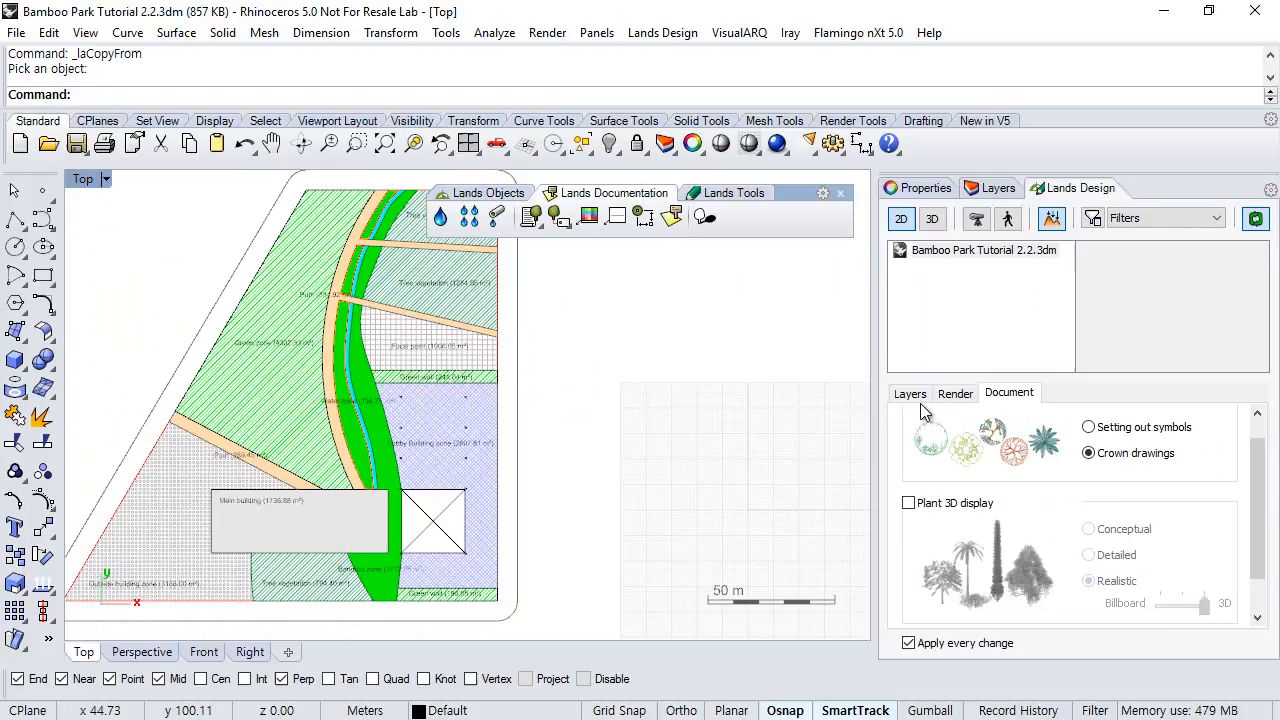